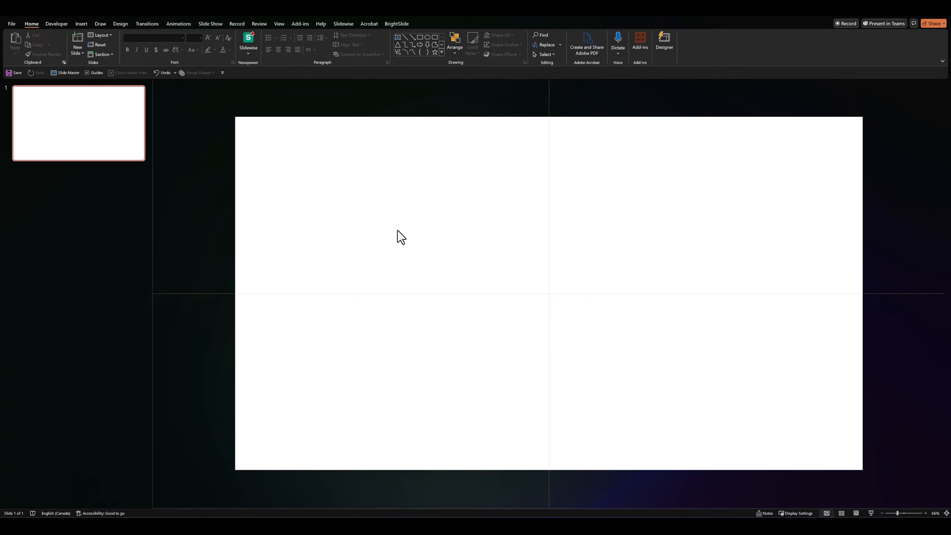
pyautogui.moveTo(69, 74)
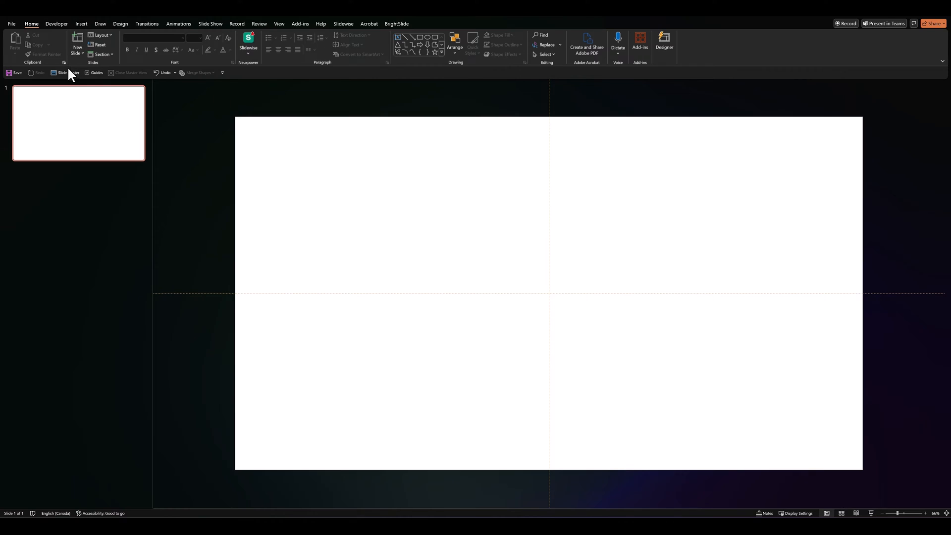
# Step: Switch into Slide Master view to edit the layouts
pyautogui.click(61, 72)
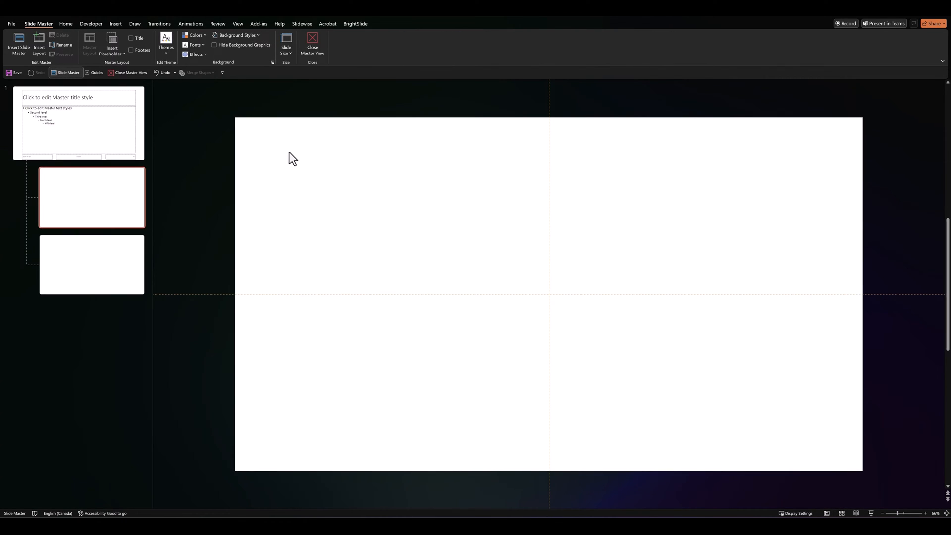
# Step: Draw a blue rounded rectangle near the slide centre and select it for resizing
pyautogui.click(66, 24)
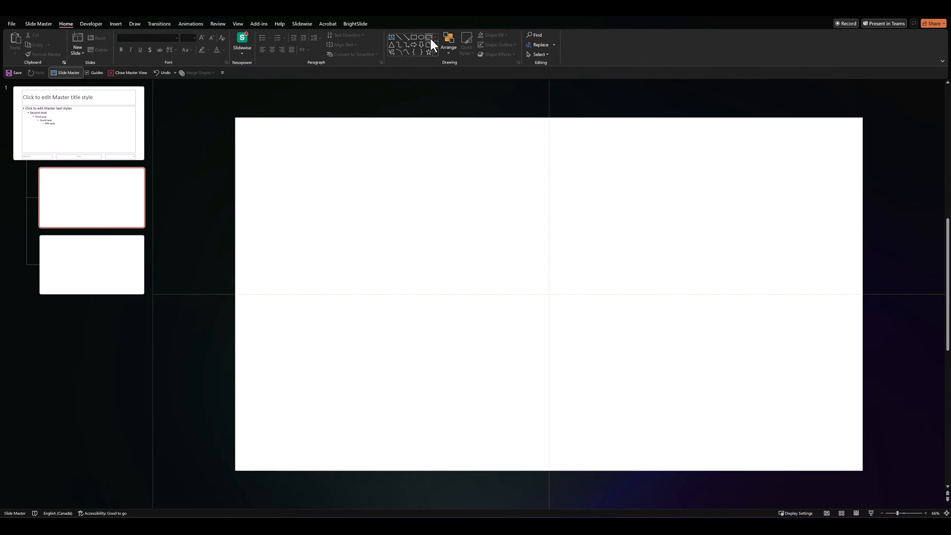
pyautogui.moveTo(454, 230); pyautogui.dragTo(587, 306)
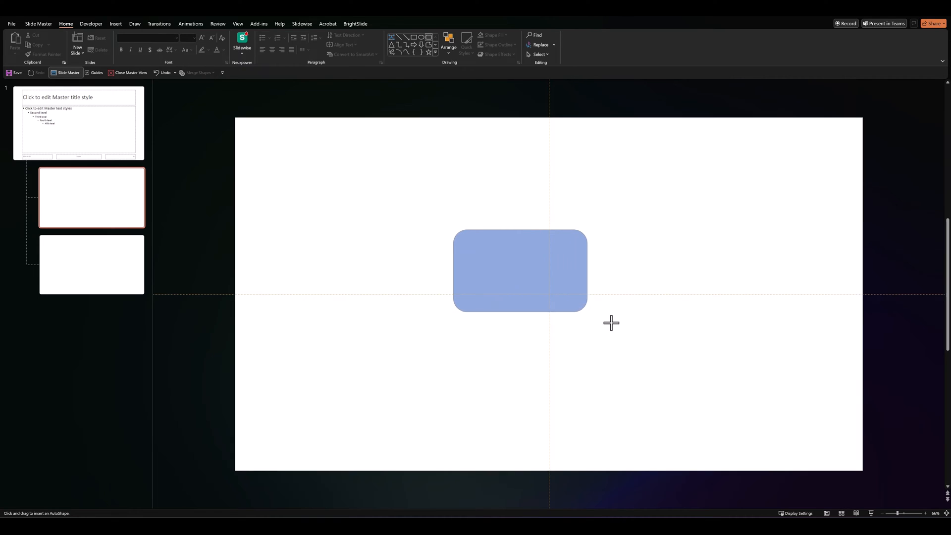
pyautogui.click(520, 270)
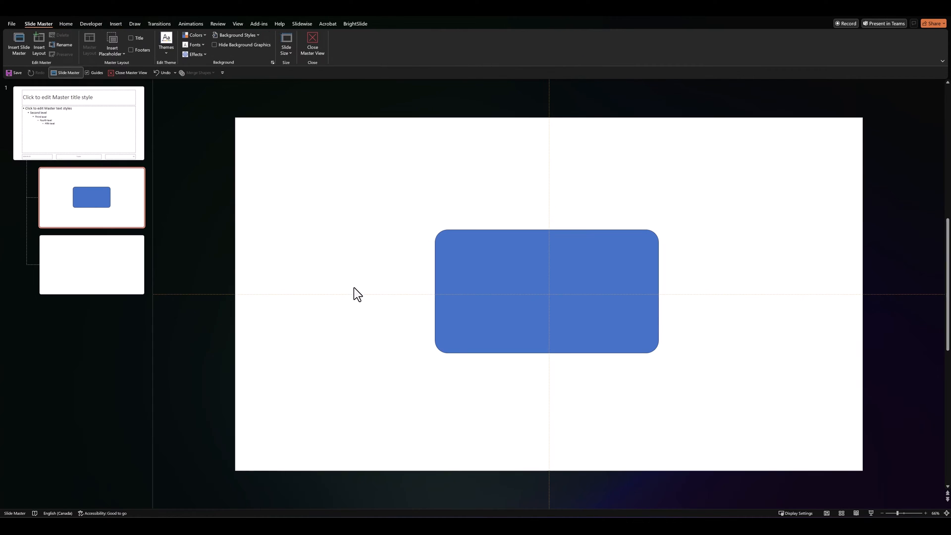
# Step: Insert a Picture placeholder drawn to cover the rounded rectangle
pyautogui.click(112, 50)
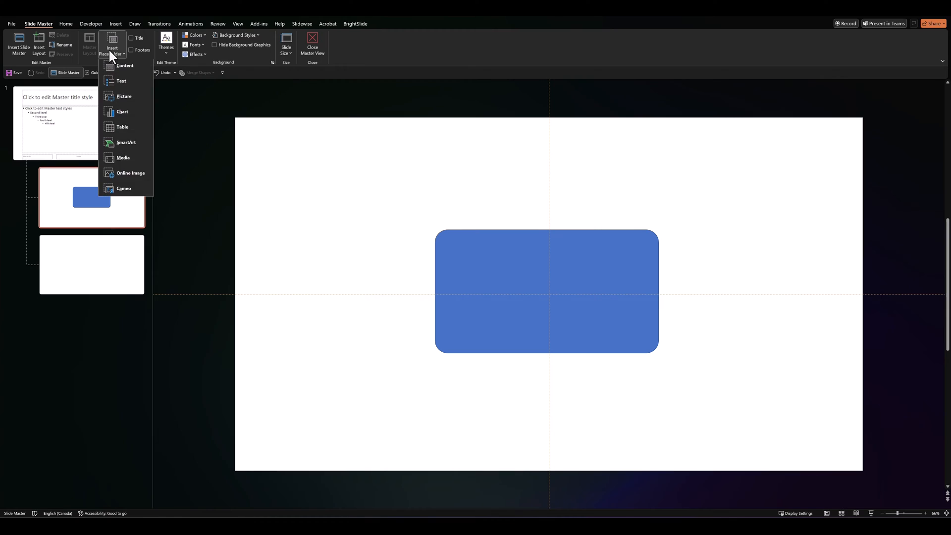
pyautogui.click(125, 66)
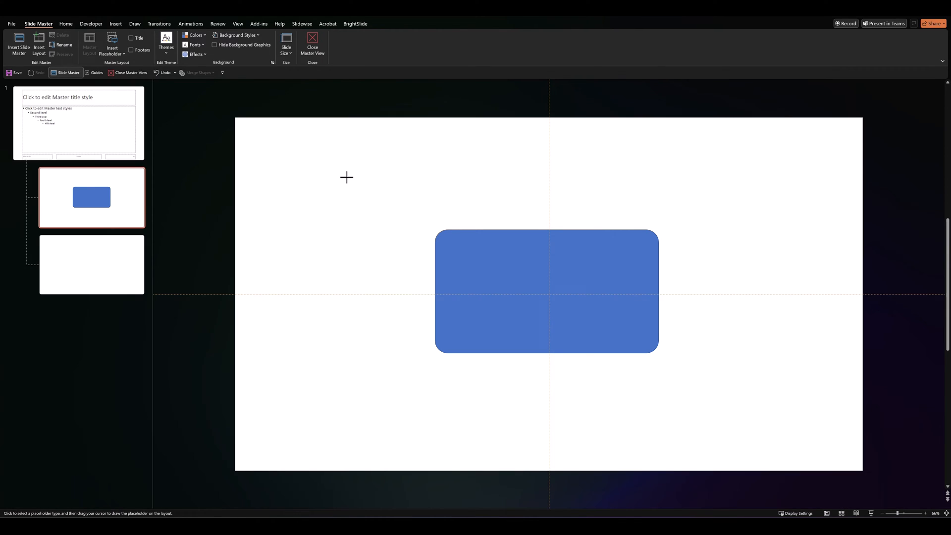
pyautogui.moveTo(346, 177); pyautogui.dragTo(740, 430)
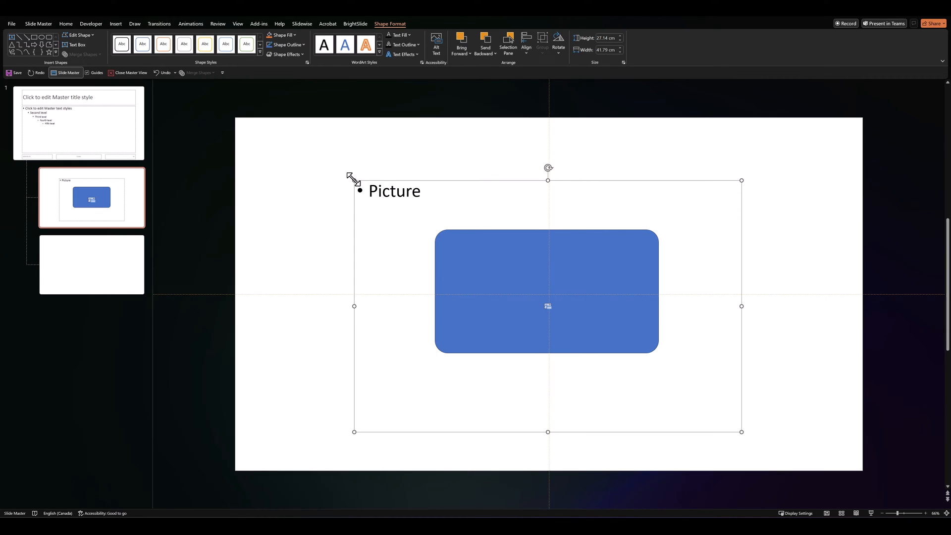
pyautogui.moveTo(381, 276)
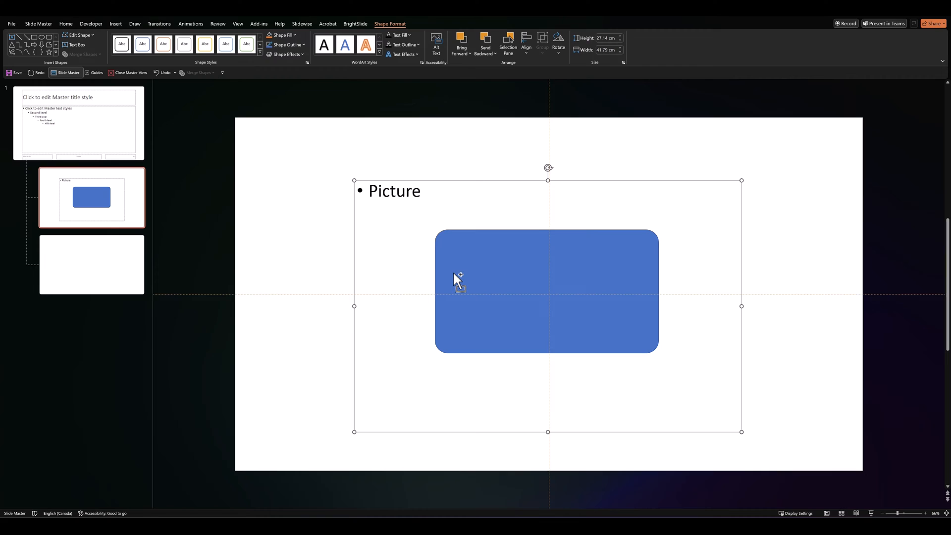
pyautogui.moveTo(465, 274)
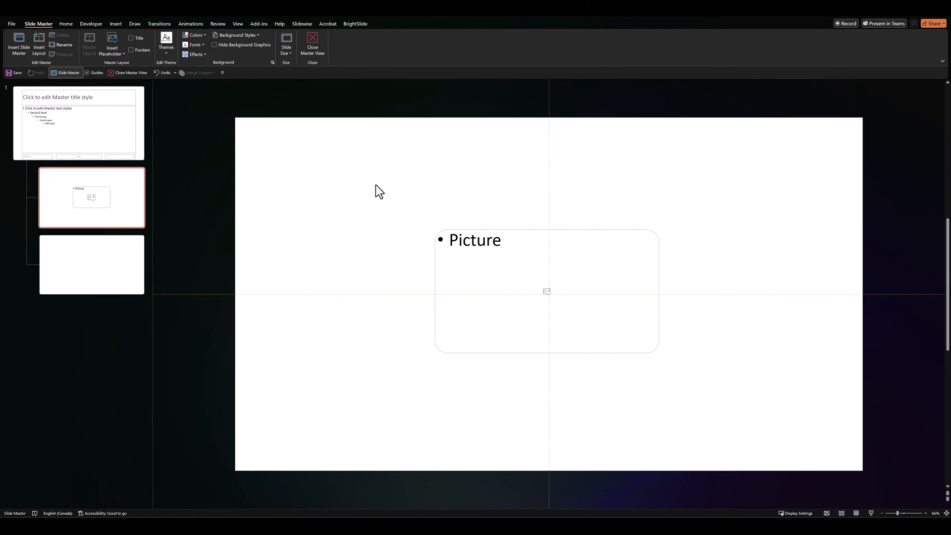
pyautogui.moveTo(703, 416)
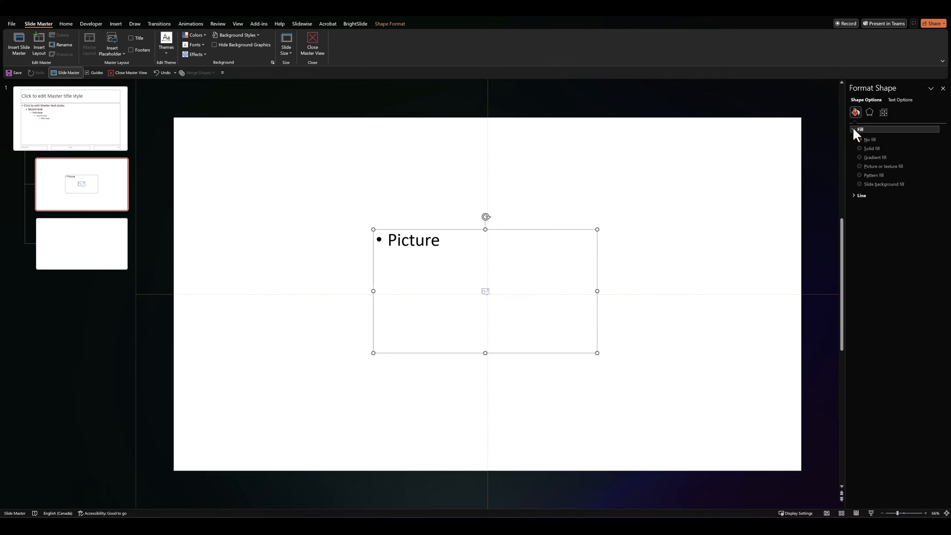
# Step: Give the rounded placeholder a fine dotted pattern fill
pyautogui.click(860, 141)
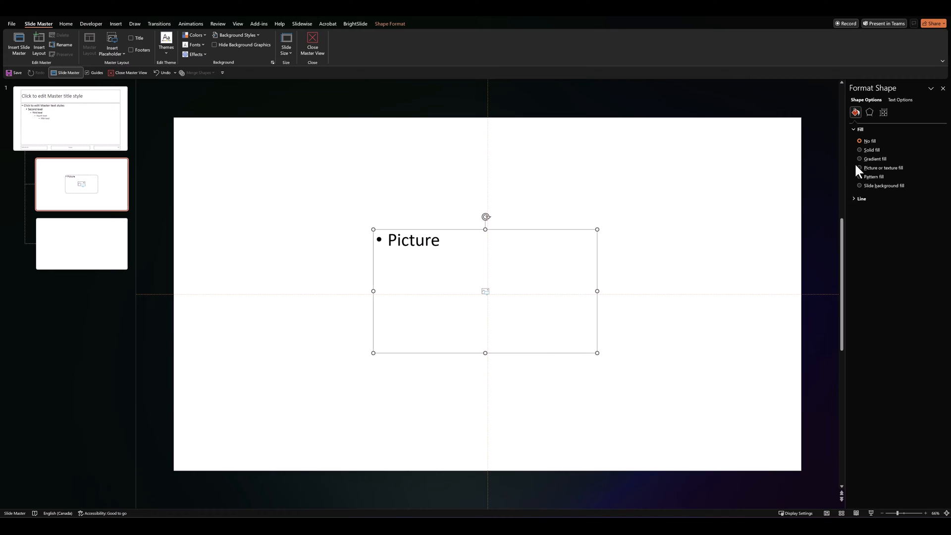
pyautogui.click(860, 176)
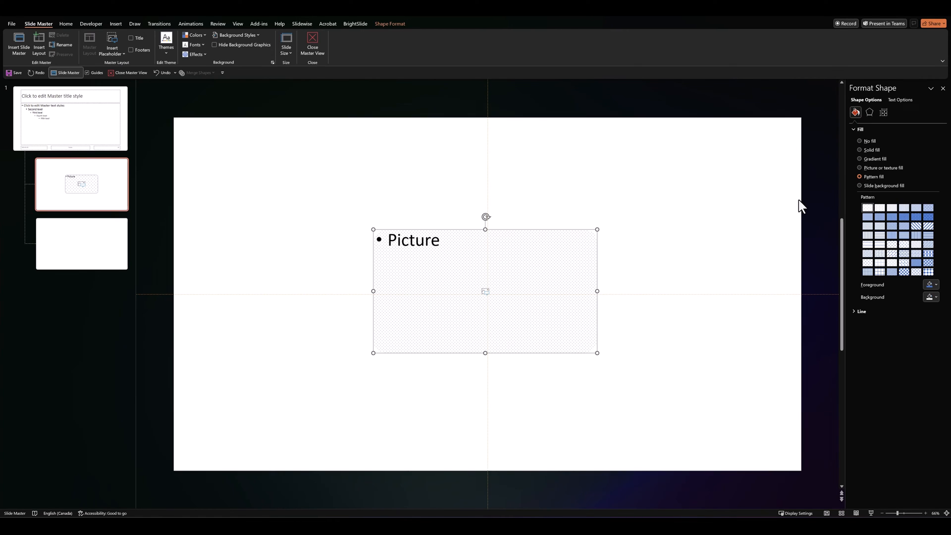
pyautogui.click(934, 296)
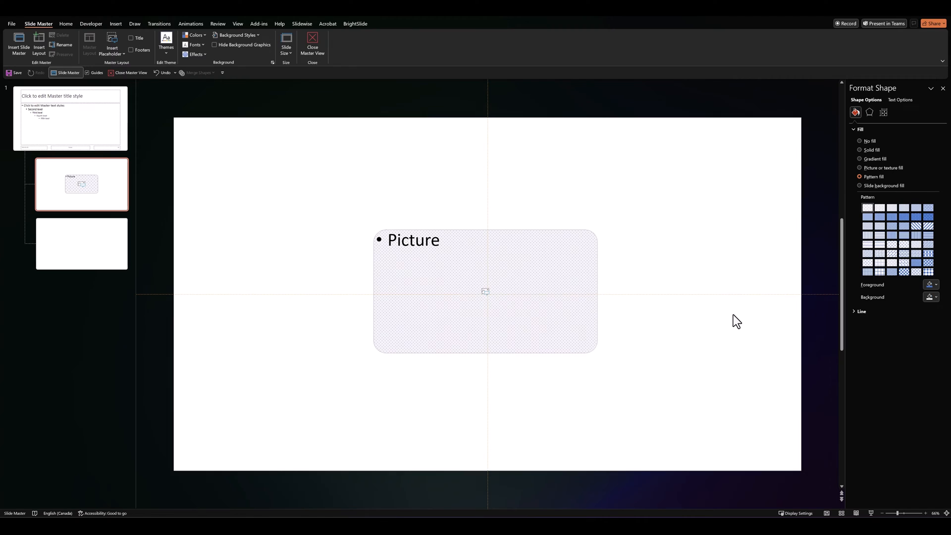
pyautogui.click(485, 291)
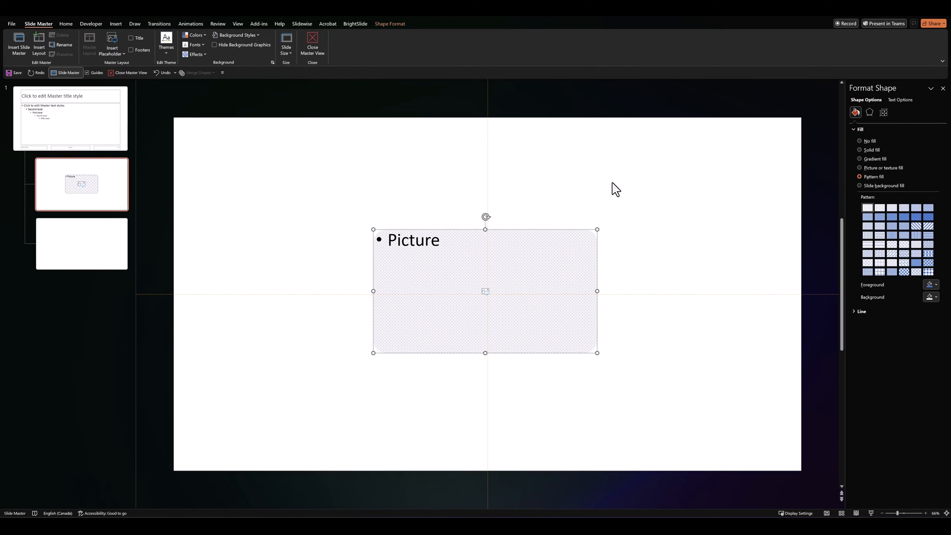
# Step: Add a slightly larger, softer blurred shadow to the placeholder
pyautogui.click(869, 112)
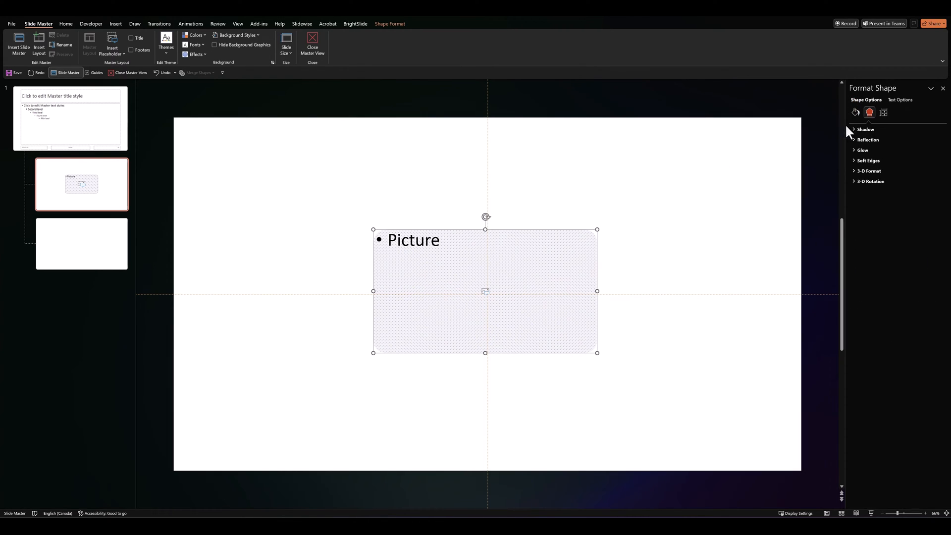
pyautogui.click(866, 129)
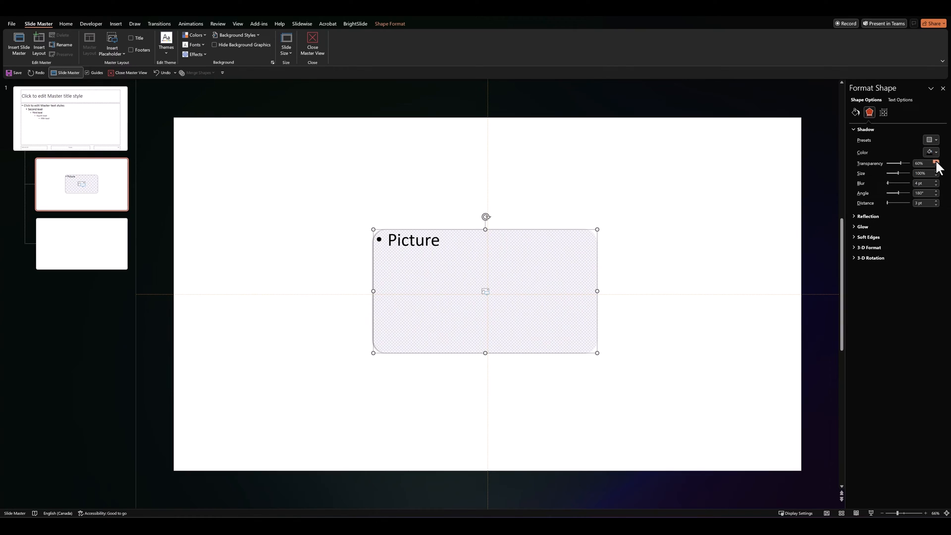
pyautogui.click(936, 172)
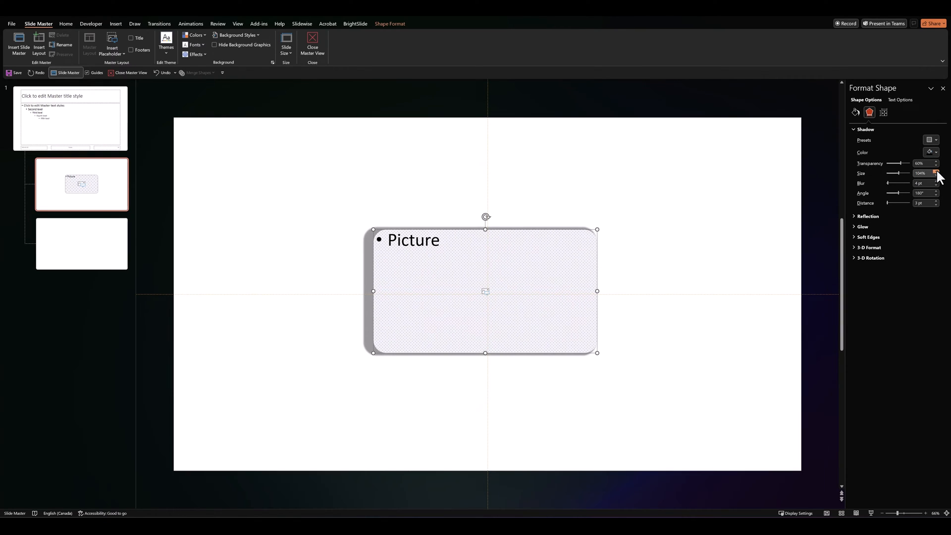
pyautogui.click(936, 171)
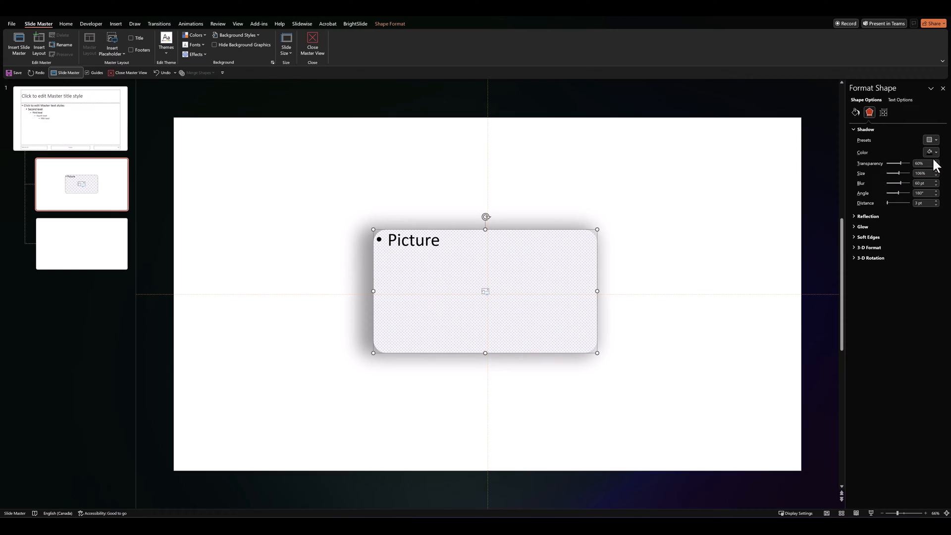
pyautogui.click(936, 162)
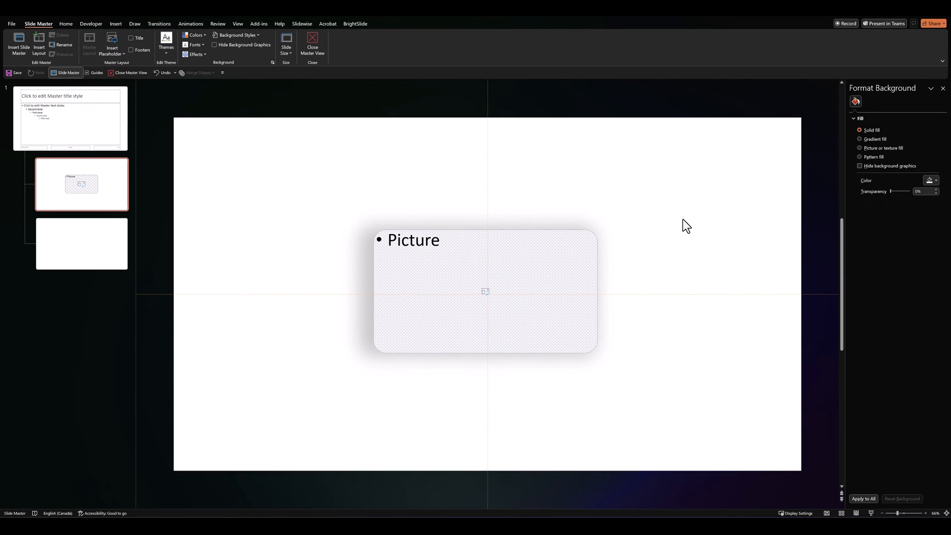
# Step: Duplicate the rounded placeholder rightward into a row of six copies spanning past the slide
pyautogui.click(65, 24)
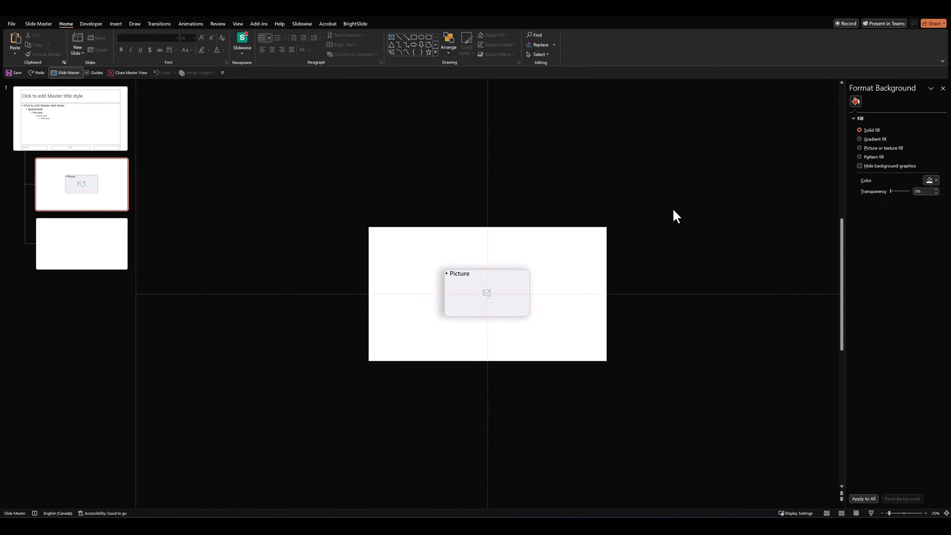
pyautogui.click(485, 293)
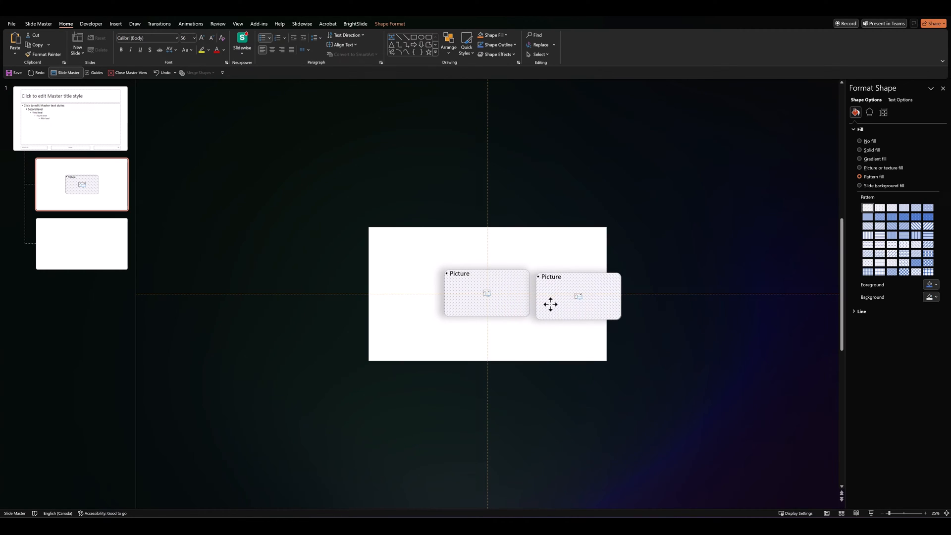
pyautogui.moveTo(576, 296); pyautogui.dragTo(675, 294)
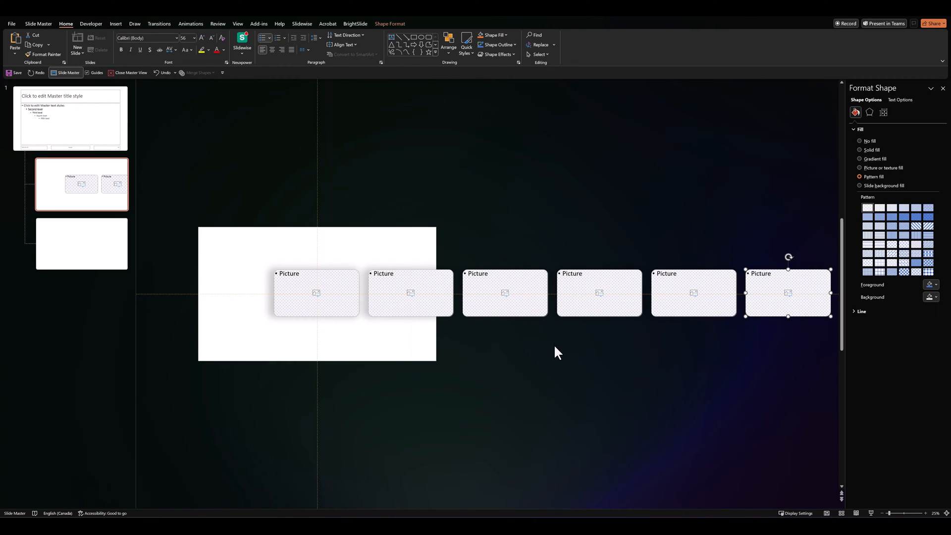
pyautogui.click(215, 248)
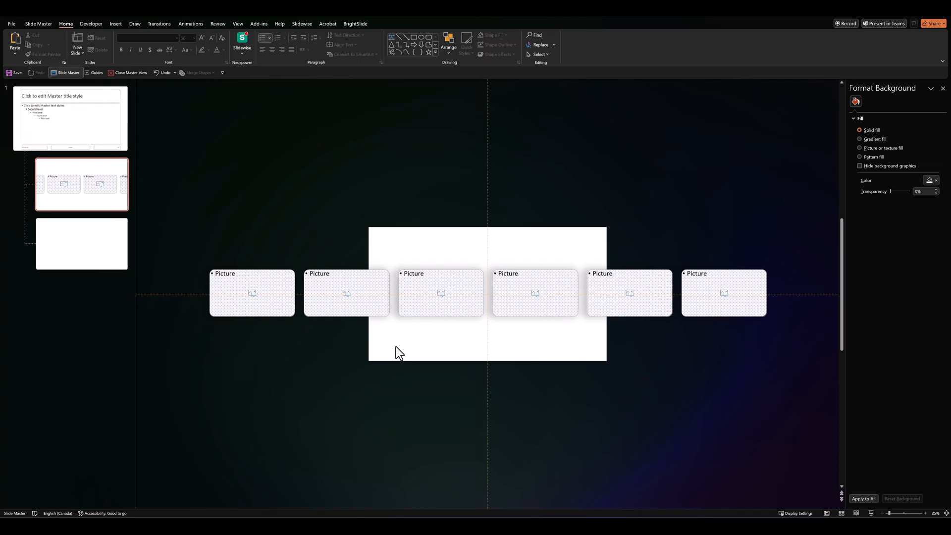
pyautogui.moveTo(206, 267)
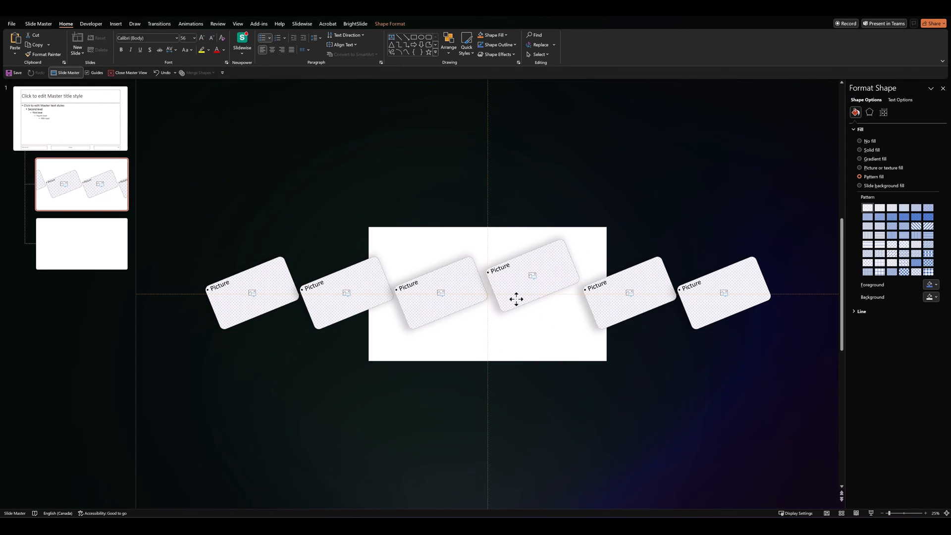
# Step: Move the placeholders into a diagonal row and align them evenly via Arrange
pyautogui.moveTo(515, 297); pyautogui.dragTo(360, 354)
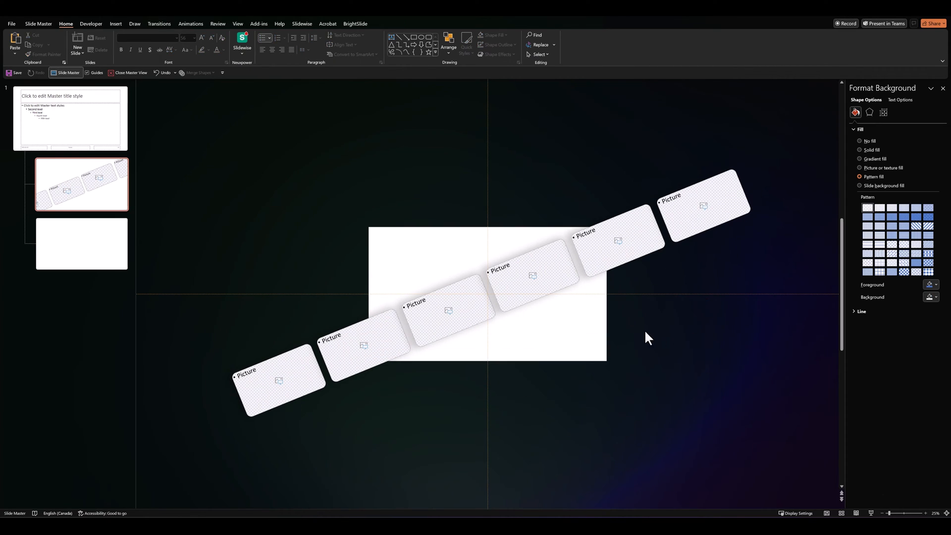
pyautogui.click(860, 129)
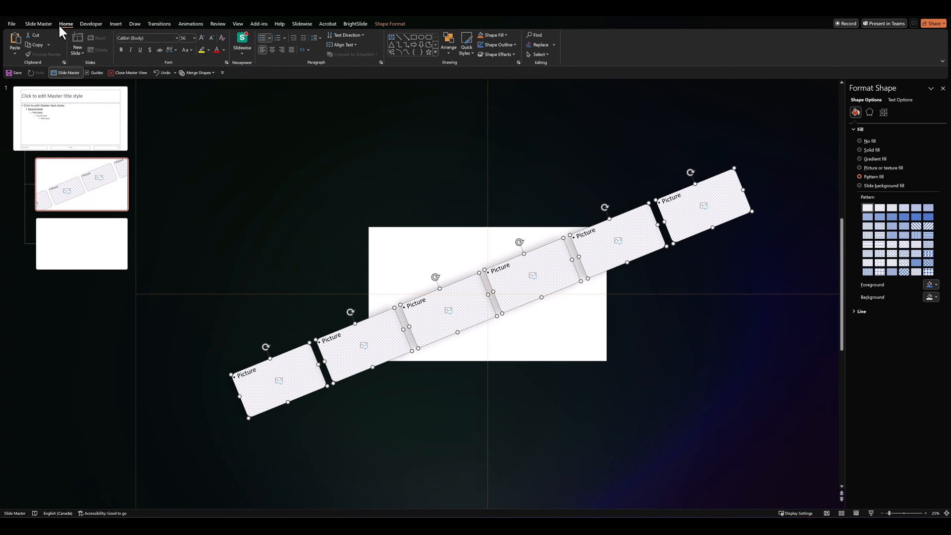
pyautogui.moveTo(449, 48)
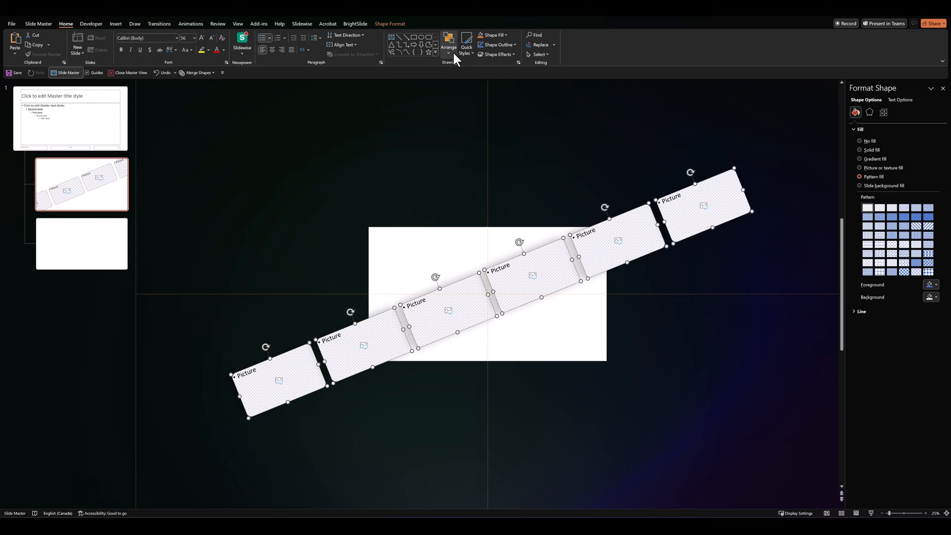
pyautogui.click(447, 47)
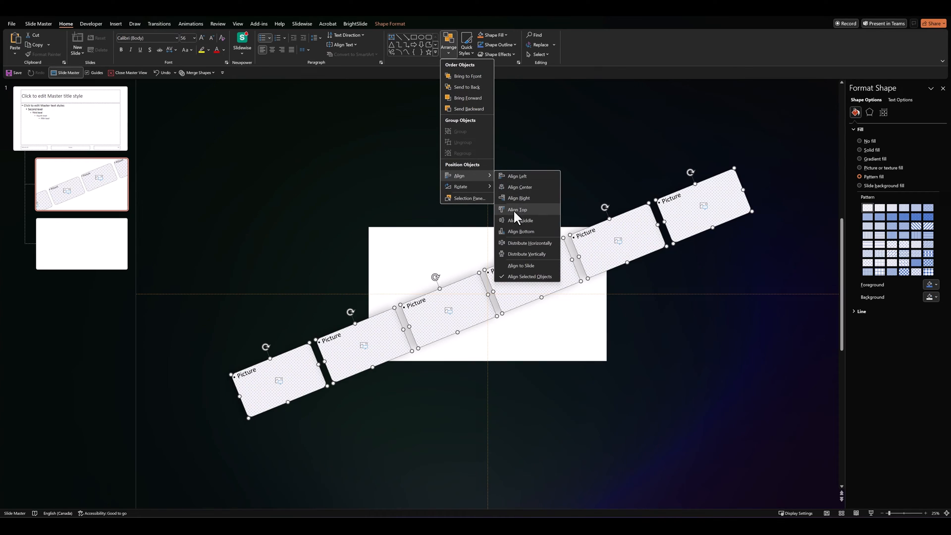
pyautogui.click(517, 209)
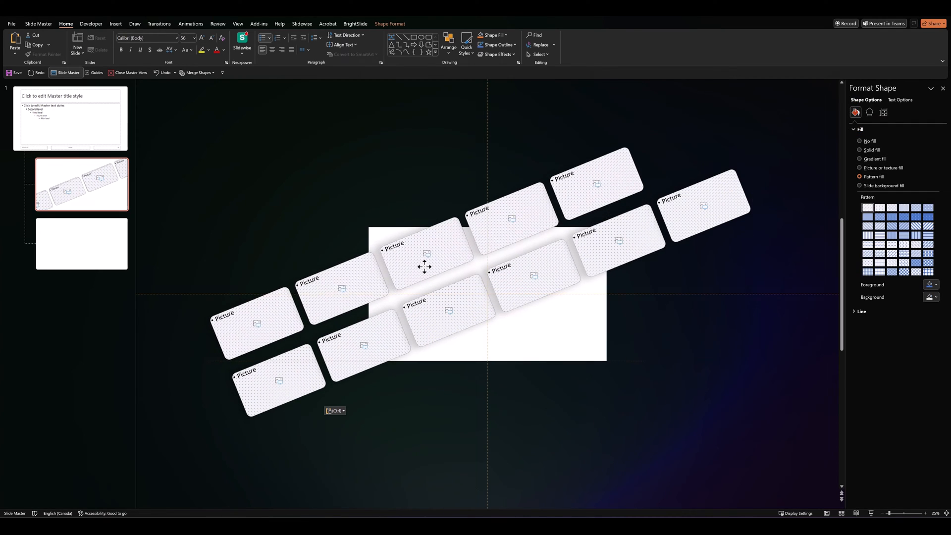
# Step: Position the copied rows above and staggered against the original to form a tilted brick grid
pyautogui.moveTo(425, 266); pyautogui.dragTo(458, 259)
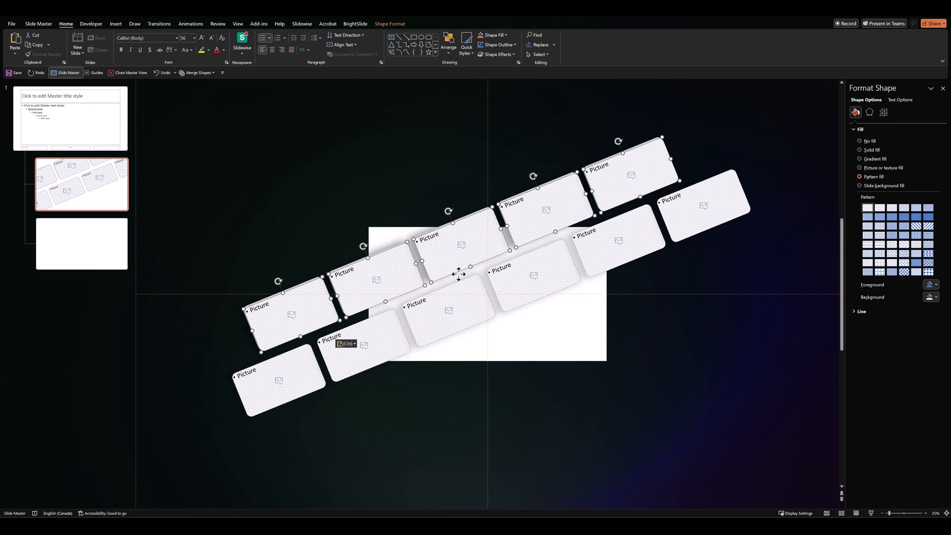
pyautogui.moveTo(459, 274); pyautogui.dragTo(509, 356)
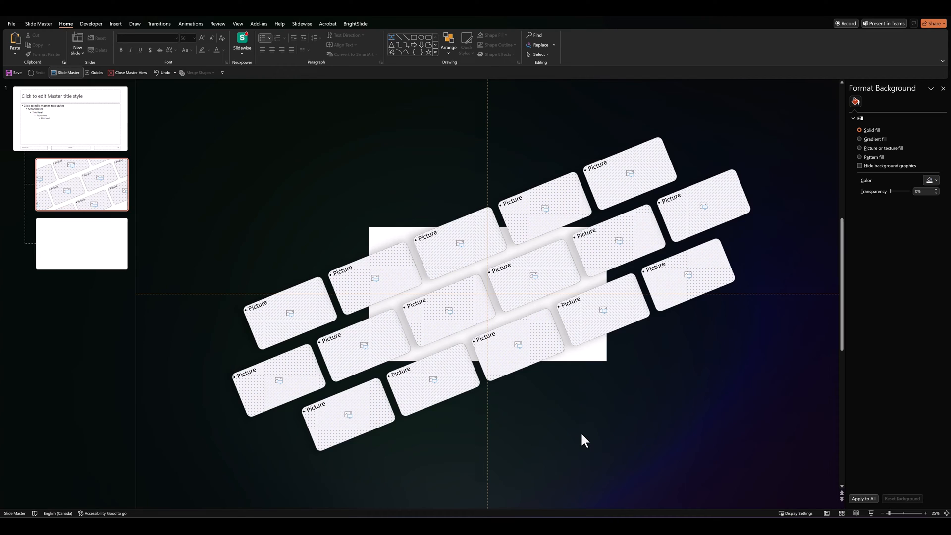
pyautogui.moveTo(326, 312)
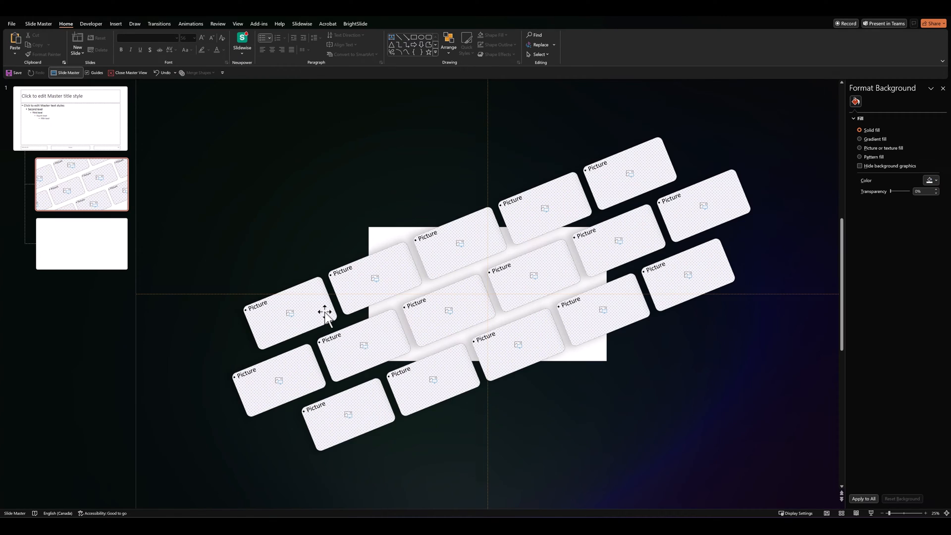
# Step: Apply a Lines motion path to the top-left placeholder and show the Animation Pane
pyautogui.click(291, 313)
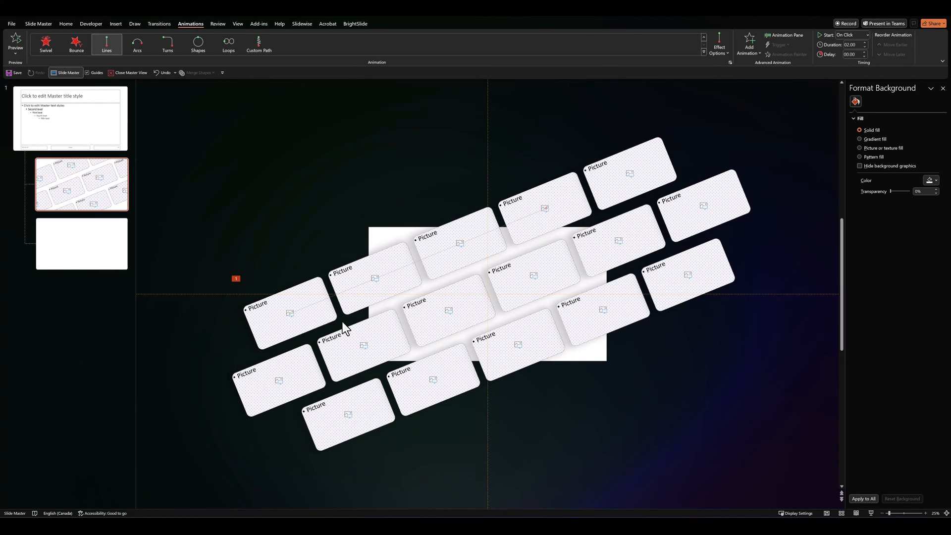
pyautogui.click(290, 313)
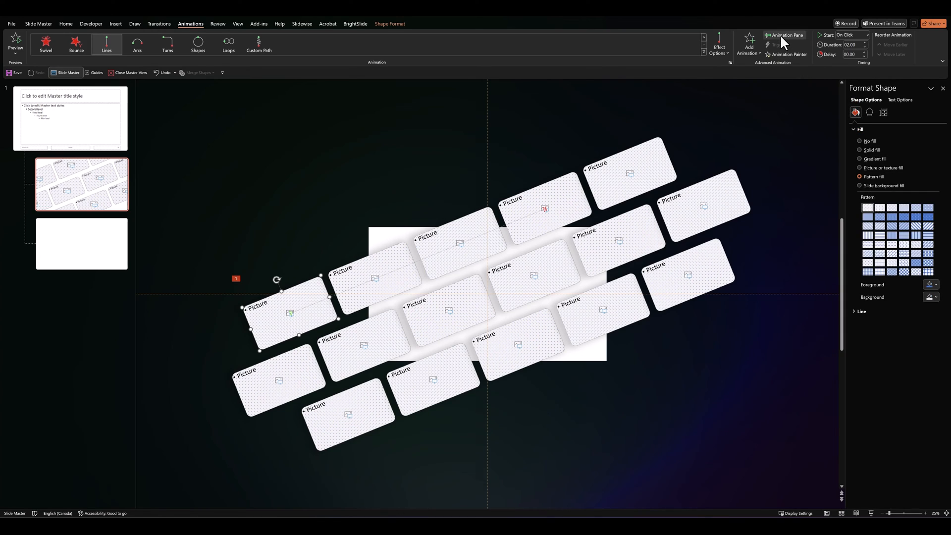
pyautogui.click(784, 35)
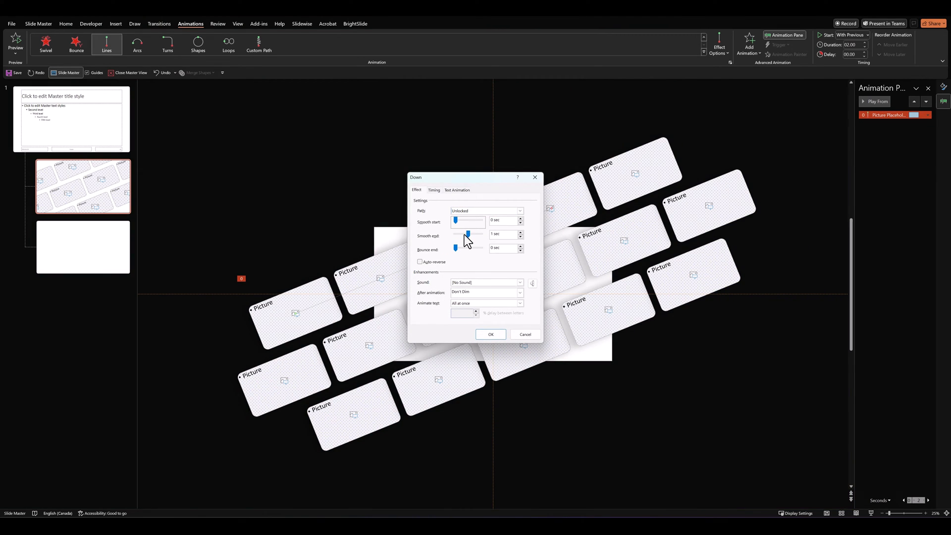
# Step: Set the motion to no smooth end, repeating until end of slide, and confirm
pyautogui.click(434, 191)
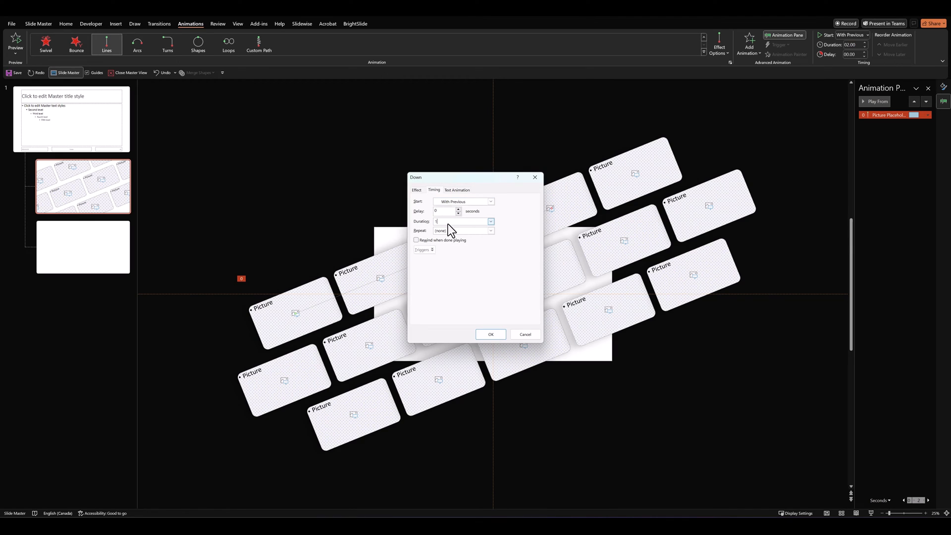
pyautogui.click(490, 230)
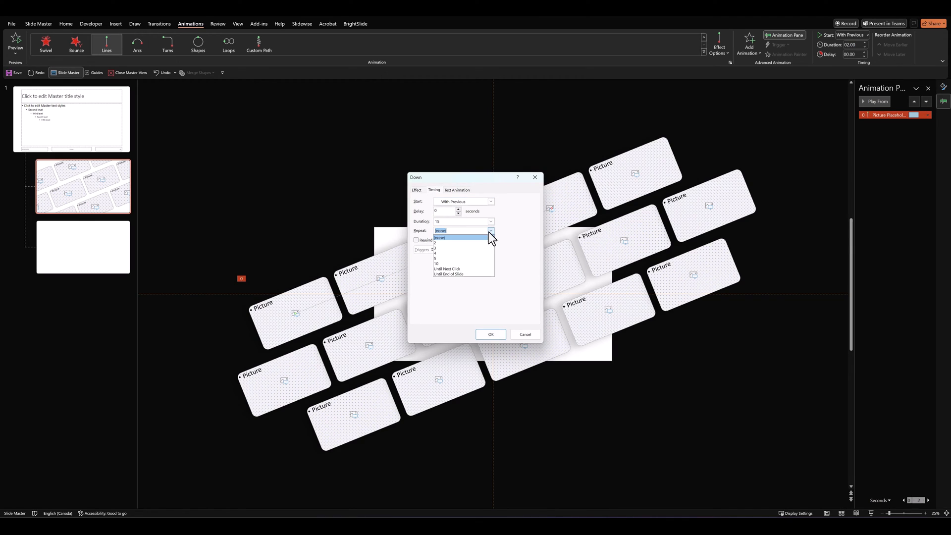
pyautogui.click(447, 274)
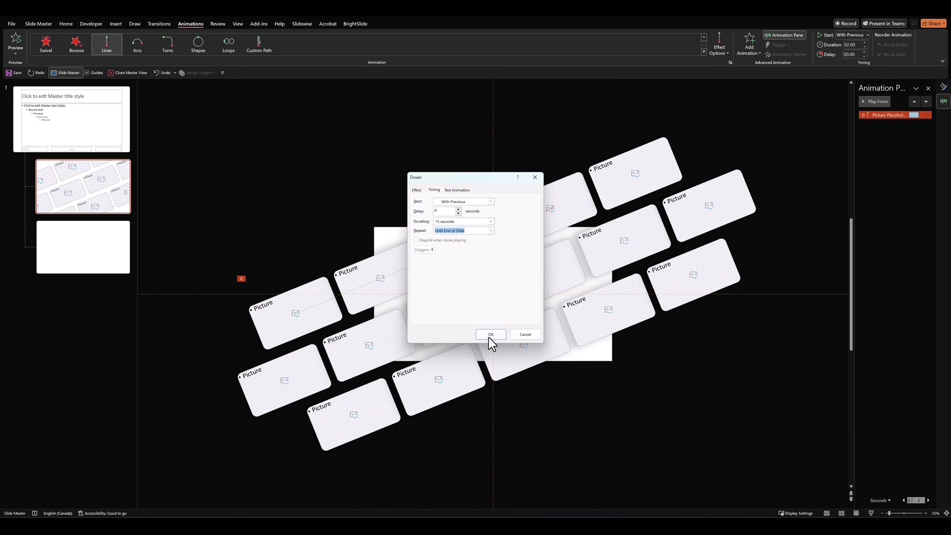
pyautogui.click(490, 334)
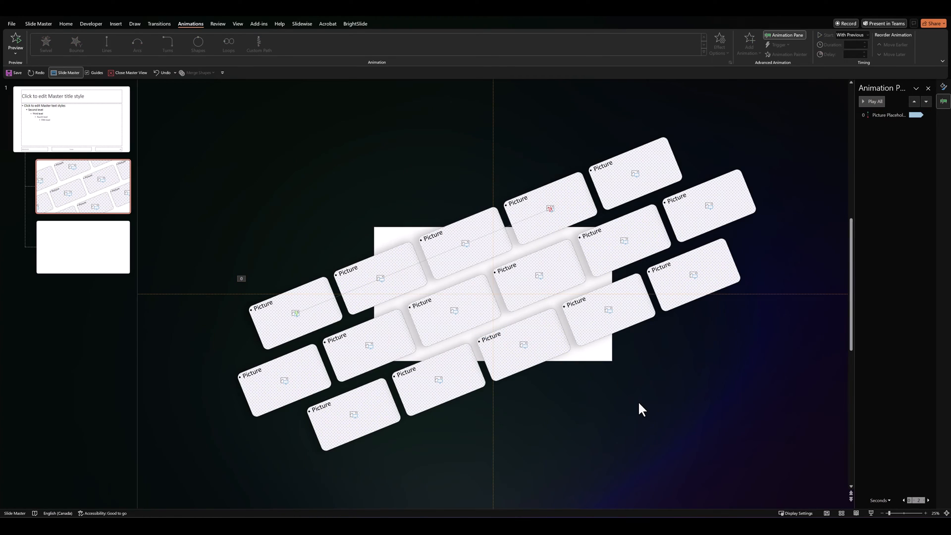
pyautogui.click(296, 313)
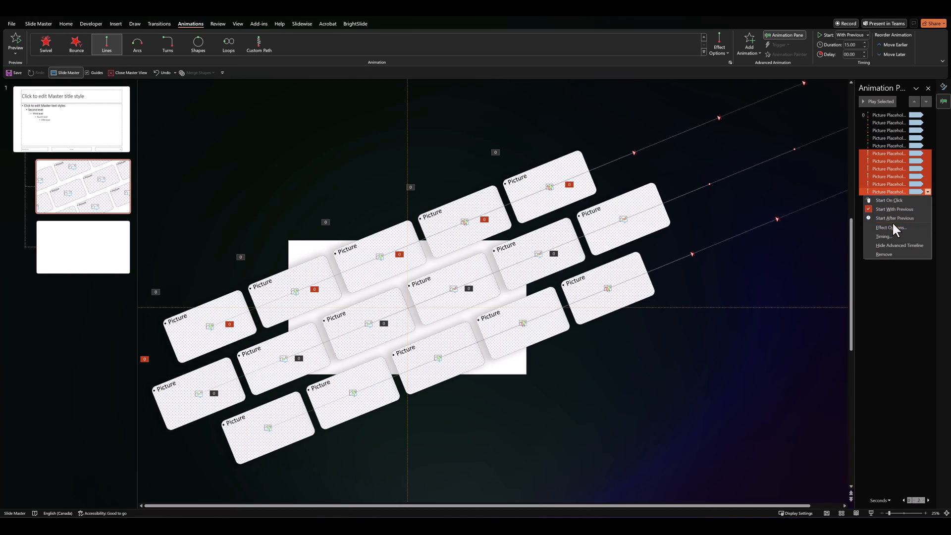
# Step: Change the selected group of six animations to a 20-second duration and confirm
pyautogui.click(891, 227)
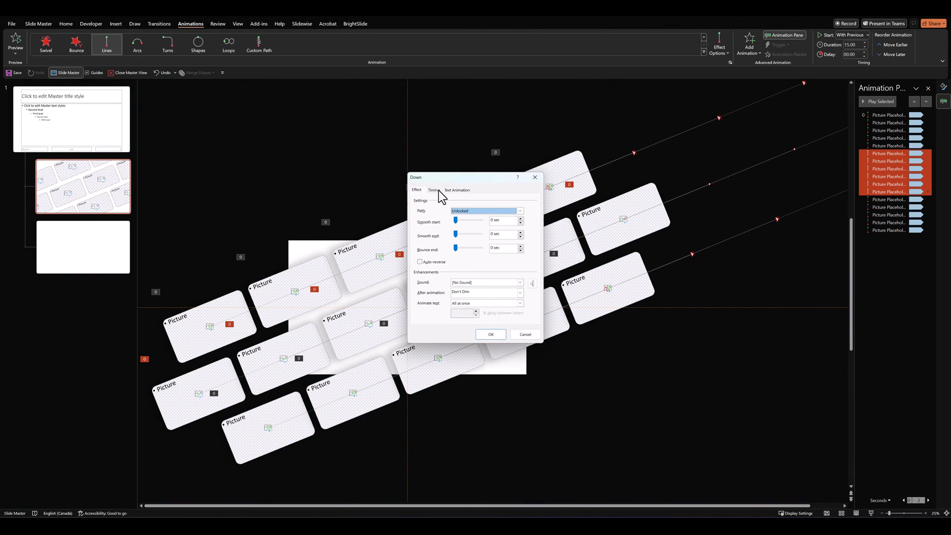
pyautogui.click(434, 190)
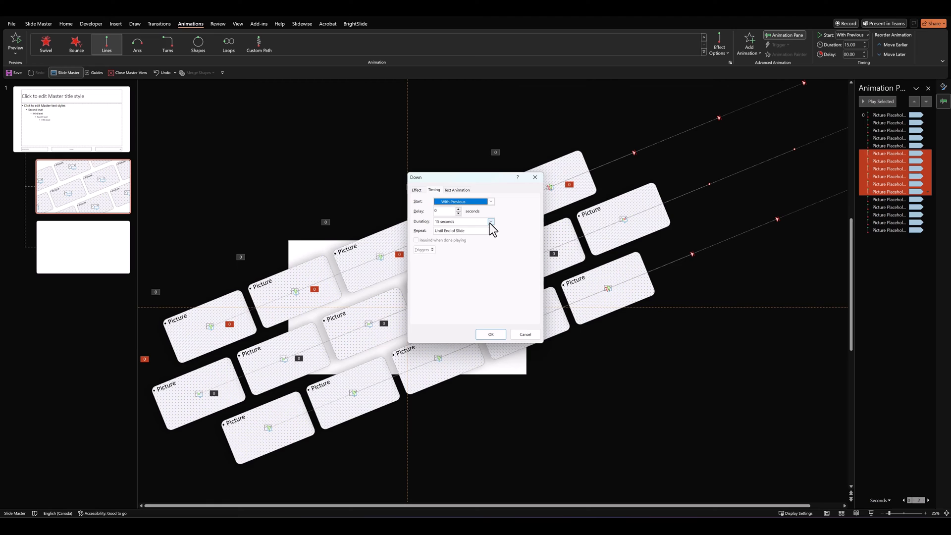
pyautogui.click(491, 220)
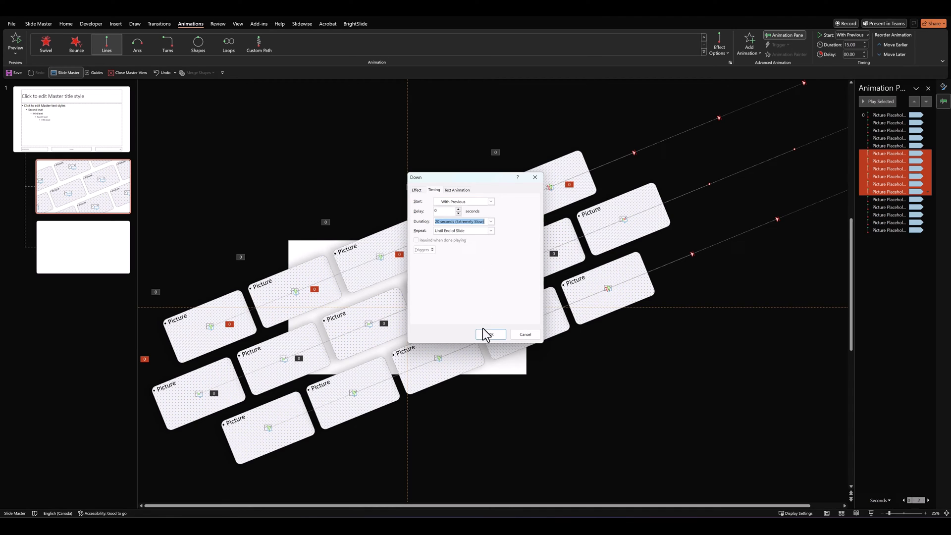
pyautogui.click(490, 334)
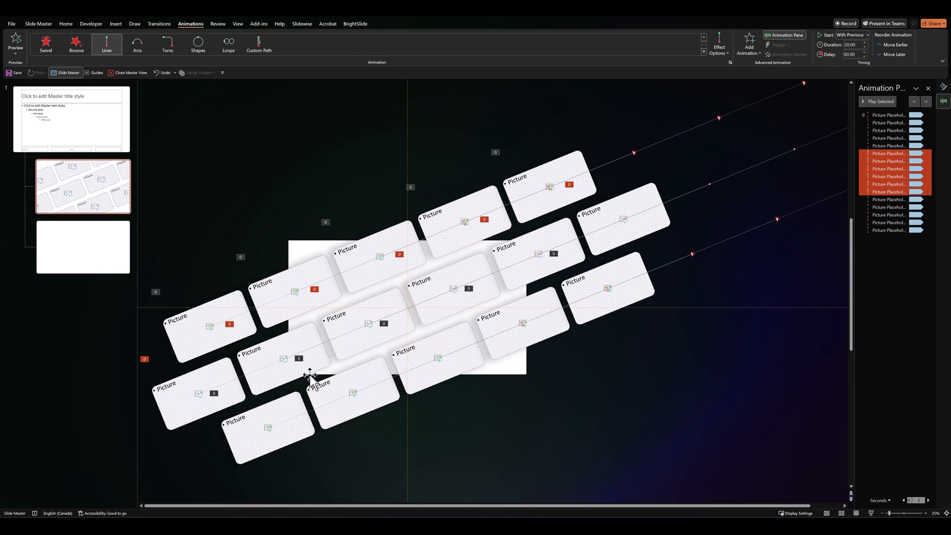
pyautogui.moveTo(549, 278)
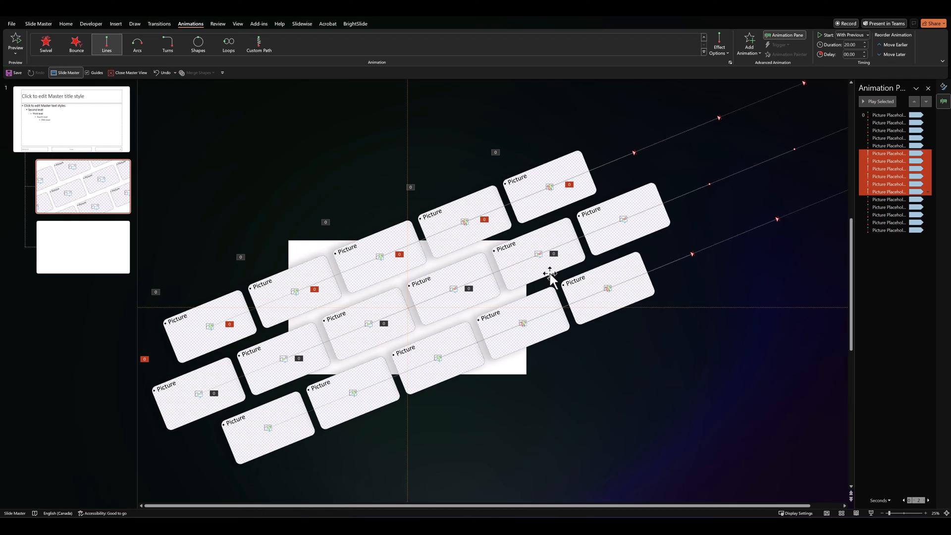
pyautogui.click(579, 410)
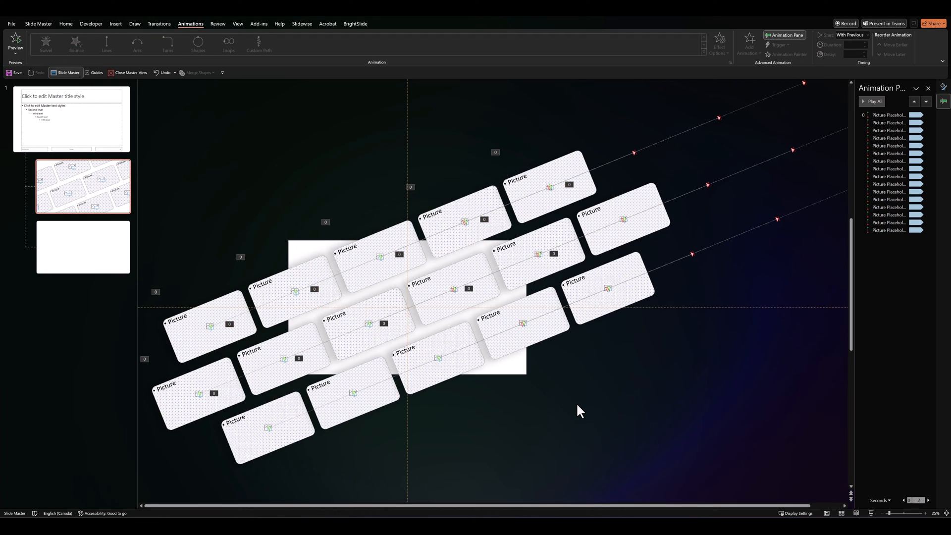
pyautogui.moveTo(131, 76)
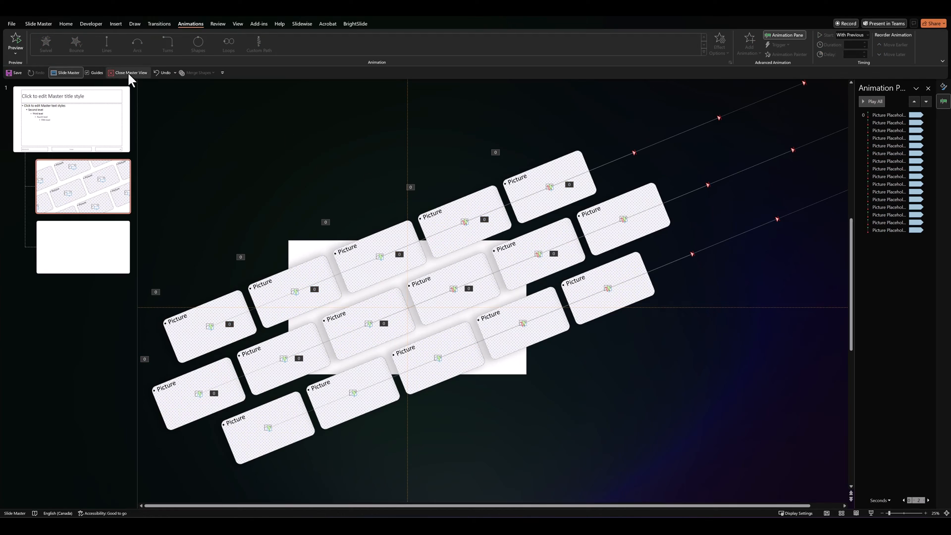
# Step: Close Slide Master view and apply the animated placeholder layout to the slide
pyautogui.click(130, 72)
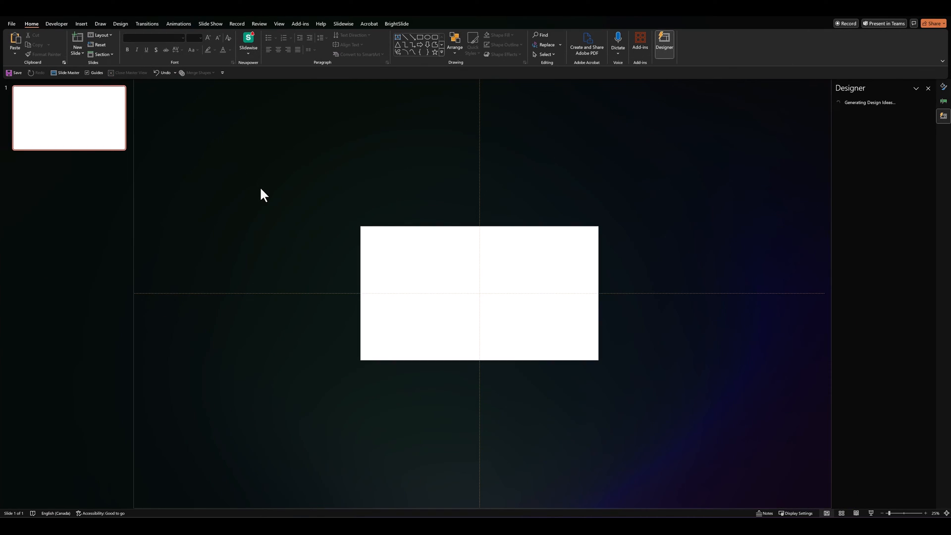
pyautogui.click(101, 35)
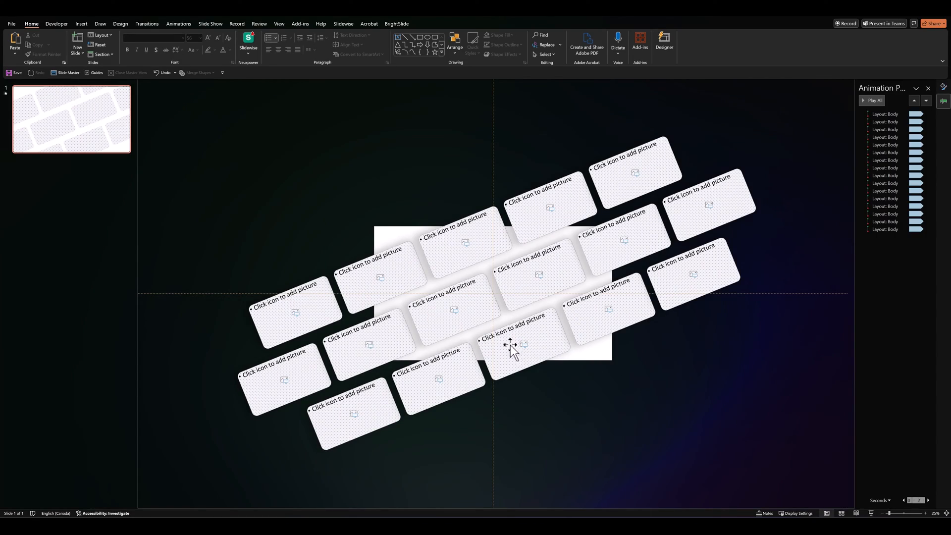
pyautogui.moveTo(631, 181)
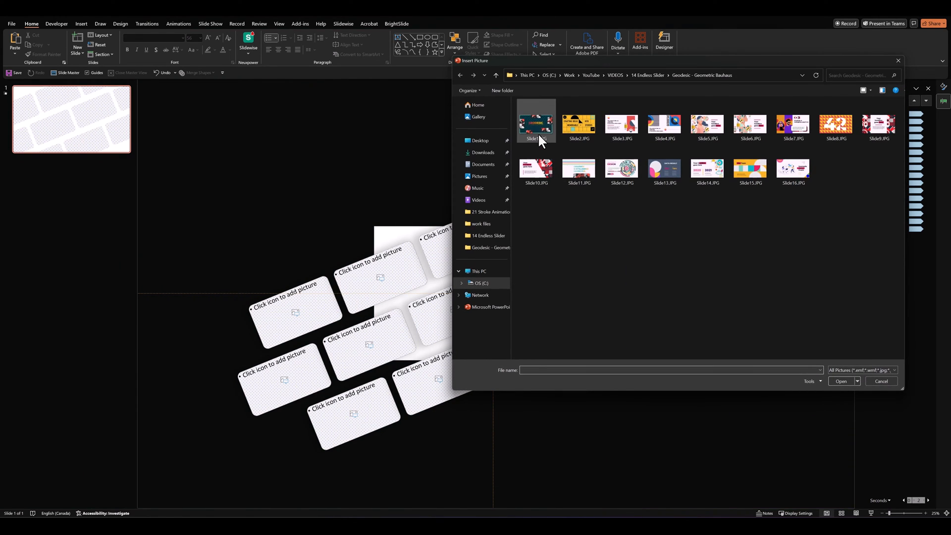
# Step: Insert a different slide JPG into each tilted picture placeholder of the grid
pyautogui.click(841, 380)
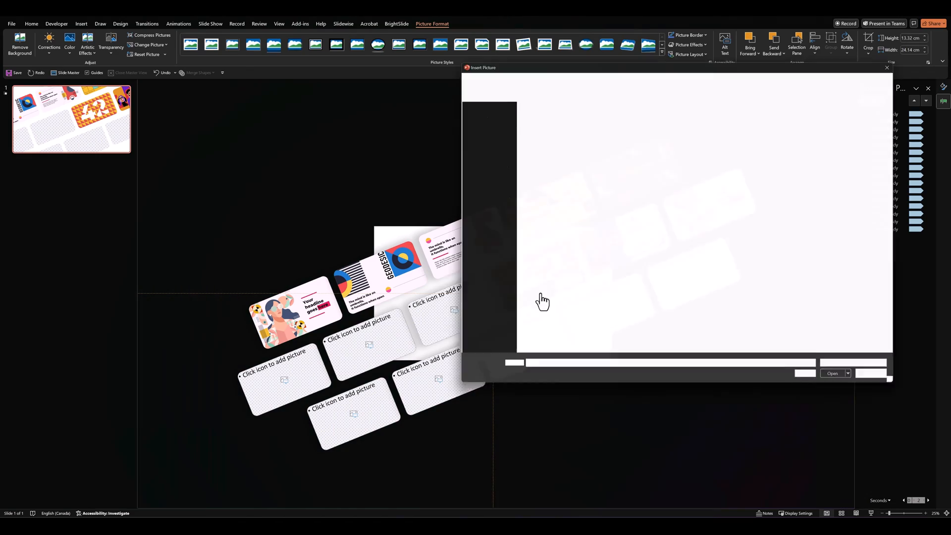
pyautogui.click(832, 374)
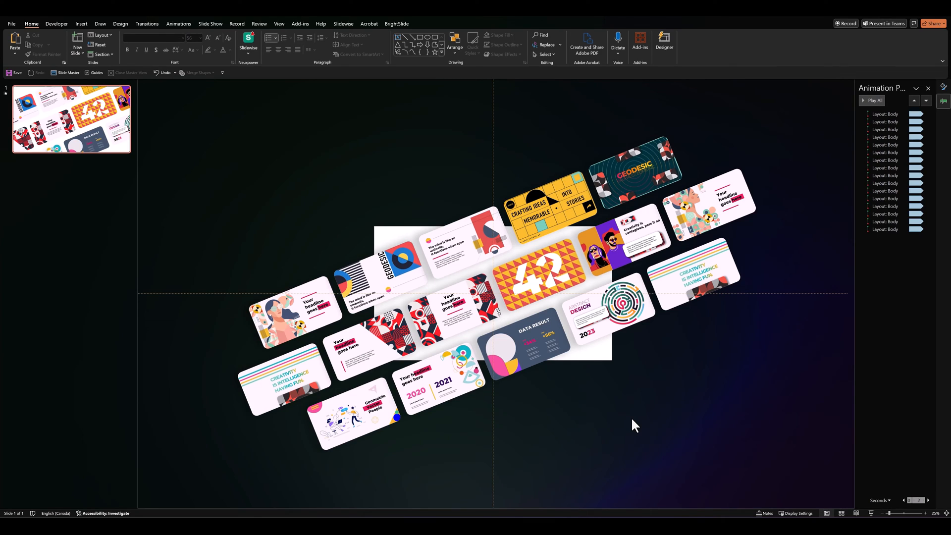
pyautogui.moveTo(635, 424)
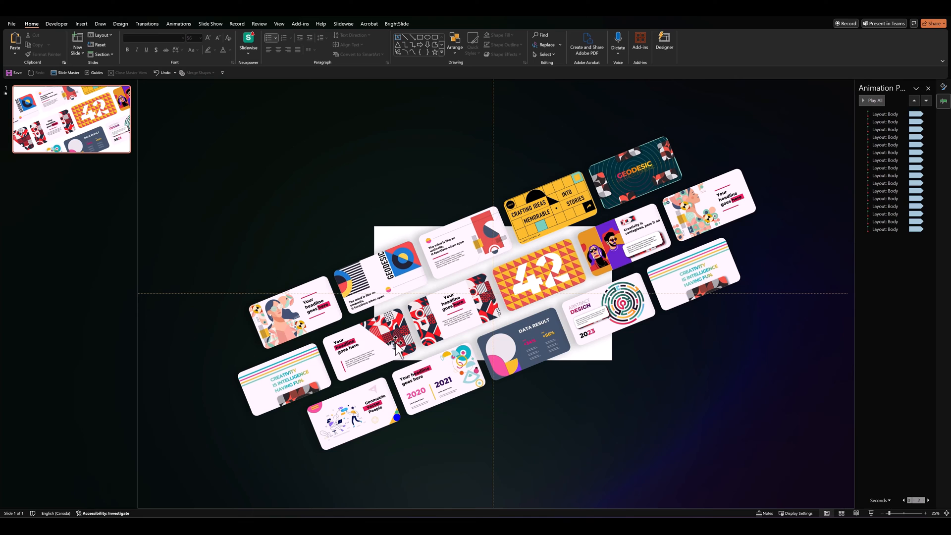
pyautogui.moveTo(586, 457)
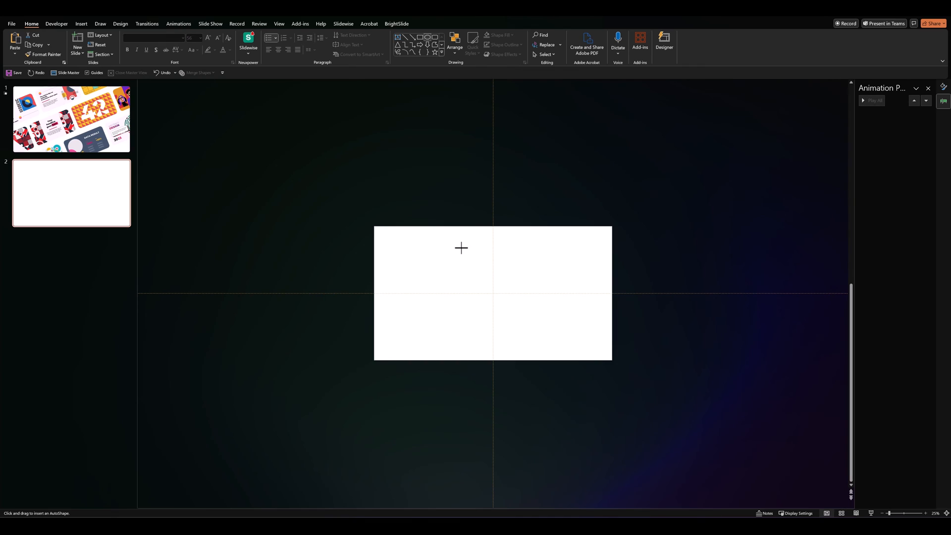
# Step: Draw a 78.46 cm blue circle on the new blank slide, overflowing the slide edges
pyautogui.moveTo(449, 249); pyautogui.dragTo(537, 336)
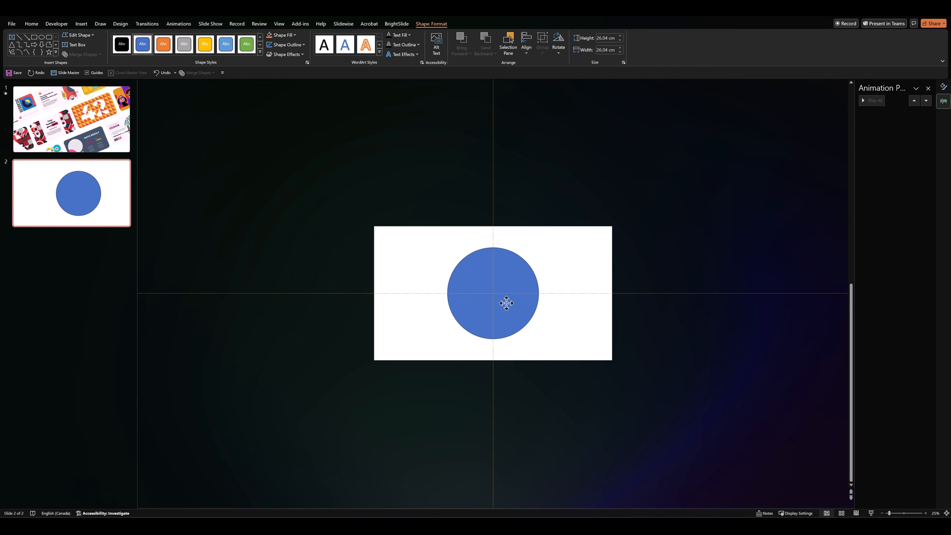
pyautogui.click(492, 293)
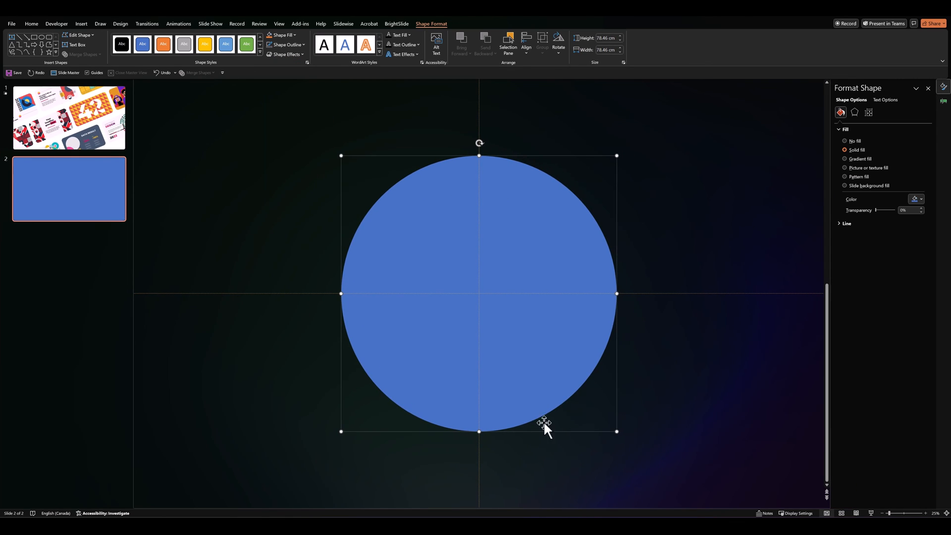
# Step: Apply a radial gradient fill to the circle with purple, pink and peach stops repositioned
pyautogui.click(845, 158)
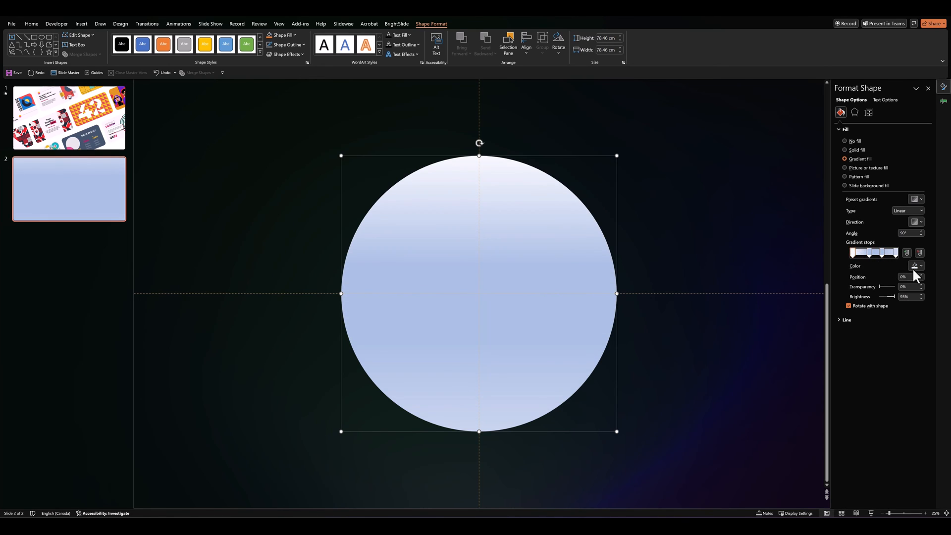
pyautogui.click(919, 266)
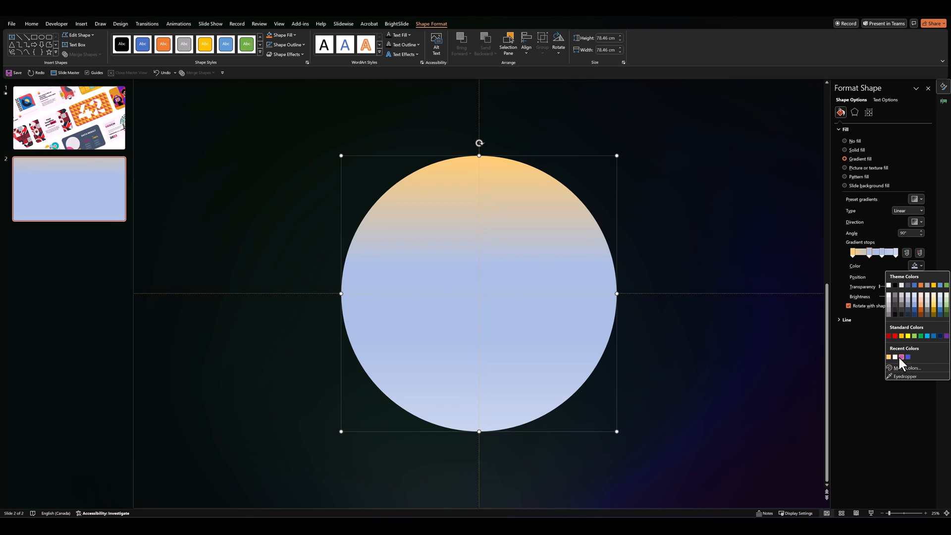
pyautogui.click(901, 356)
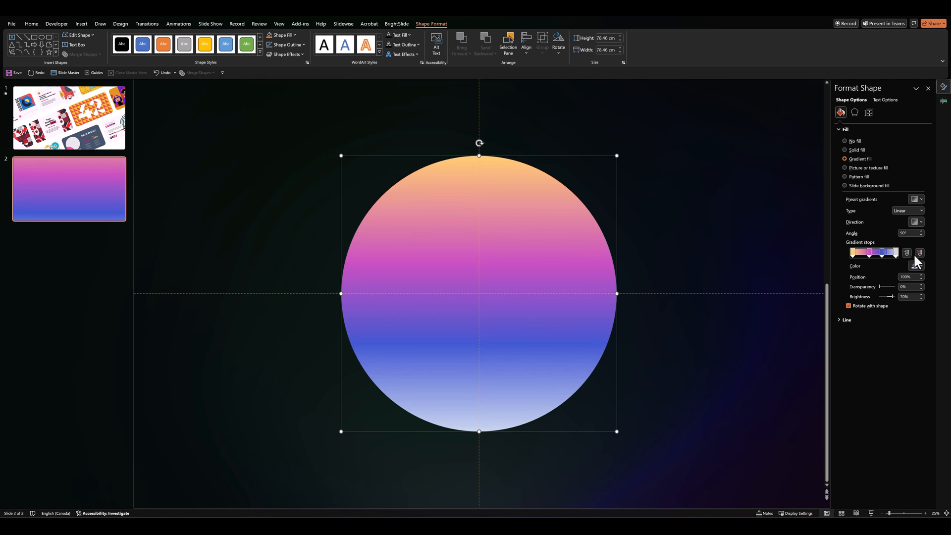
pyautogui.moveTo(889, 253); pyautogui.dragTo(869, 253)
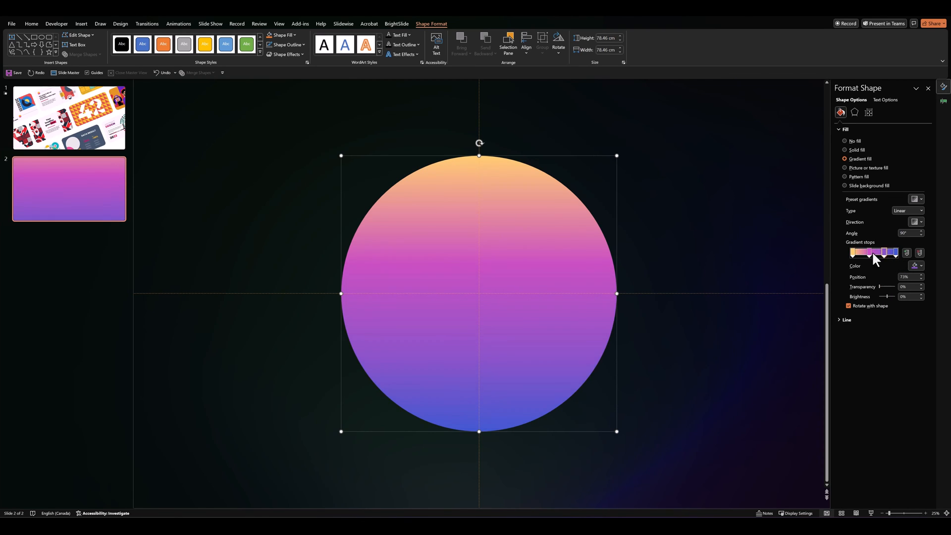
pyautogui.moveTo(874, 253); pyautogui.dragTo(866, 253)
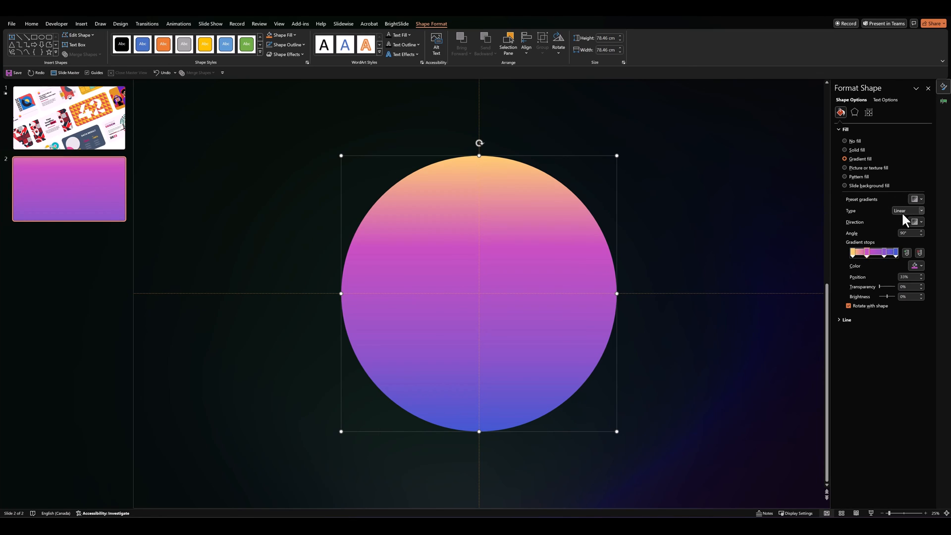
pyautogui.click(906, 210)
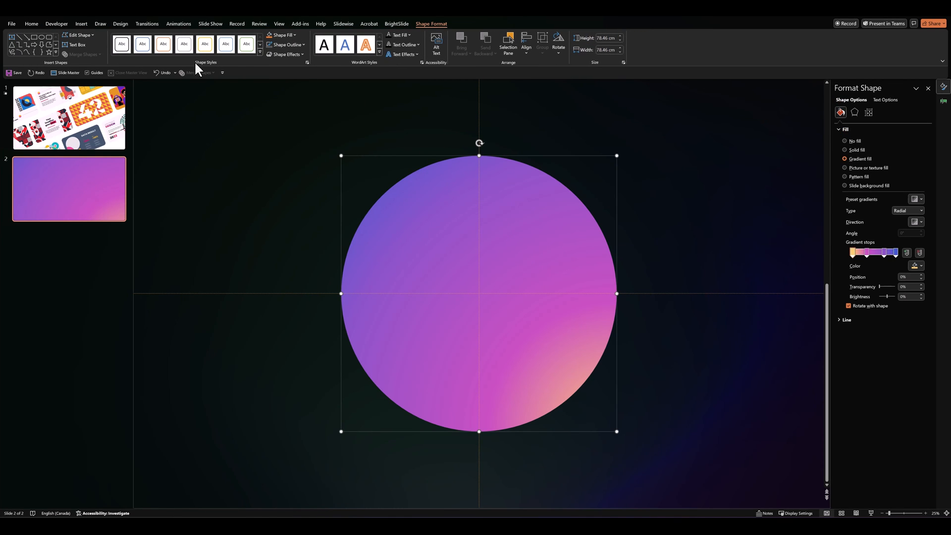
pyautogui.click(177, 23)
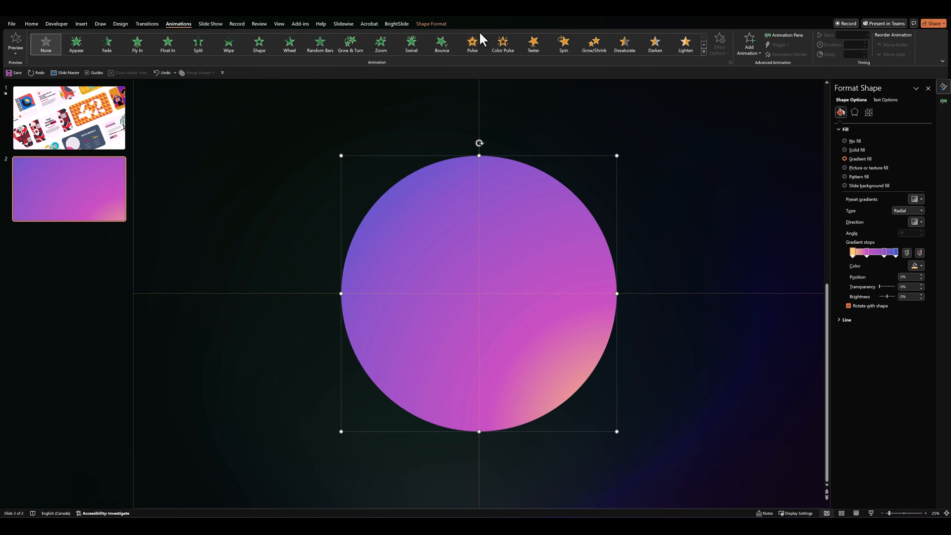
# Step: Give the circle a Spin animation starting With Previous
pyautogui.click(533, 42)
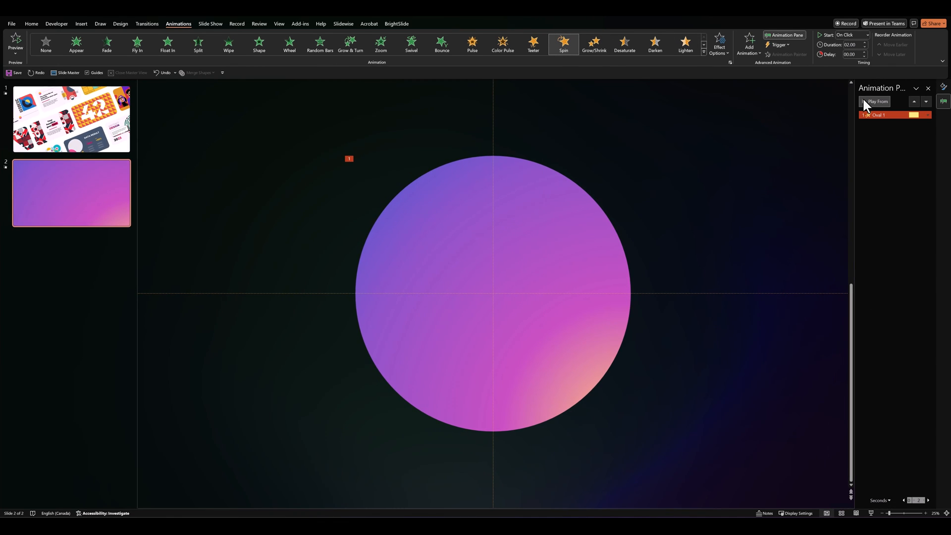
pyautogui.click(928, 115)
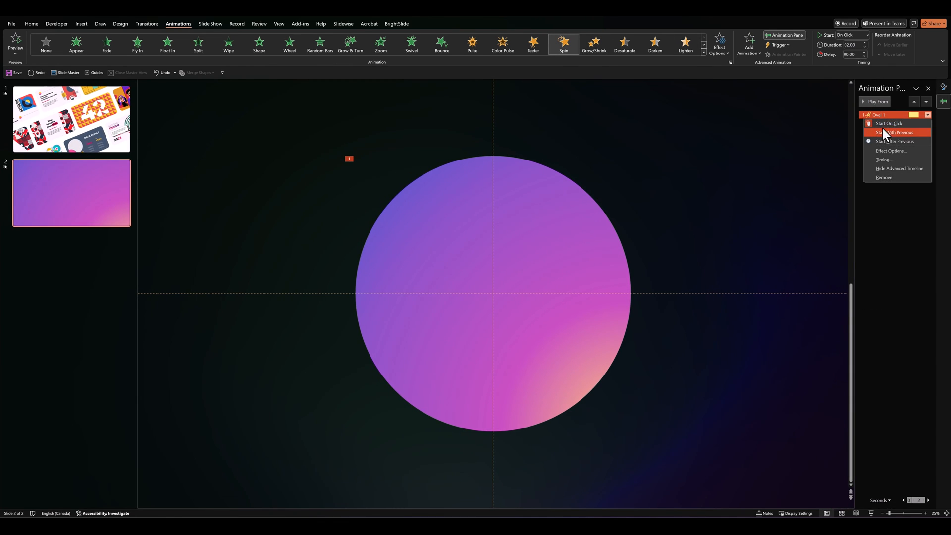
pyautogui.click(894, 132)
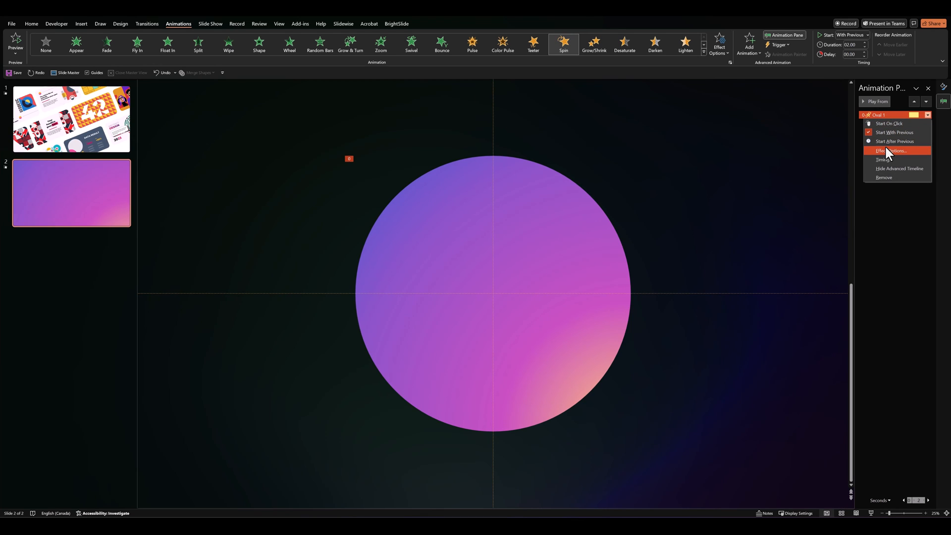
pyautogui.click(892, 150)
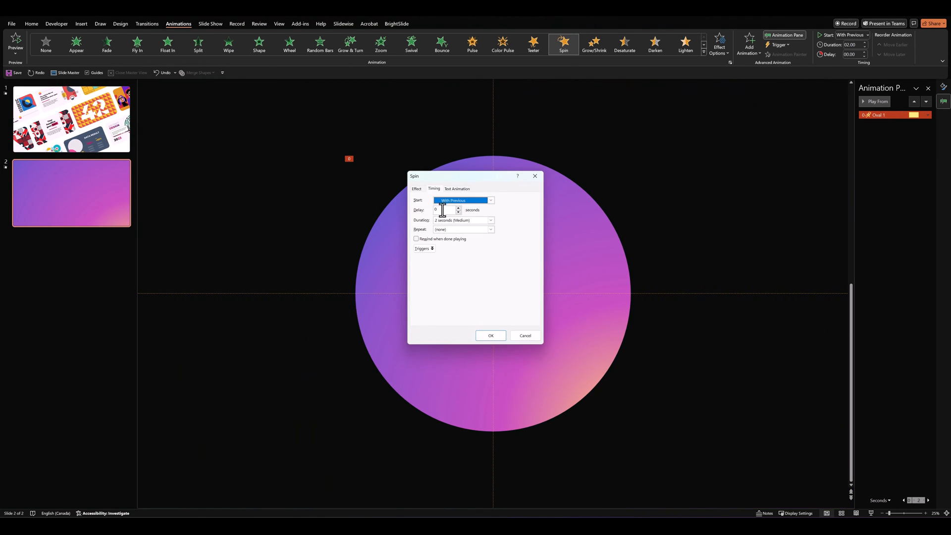
# Step: Set the spin to 5 s duration repeating Until End of Slide and return to slide 1
pyautogui.click(490, 220)
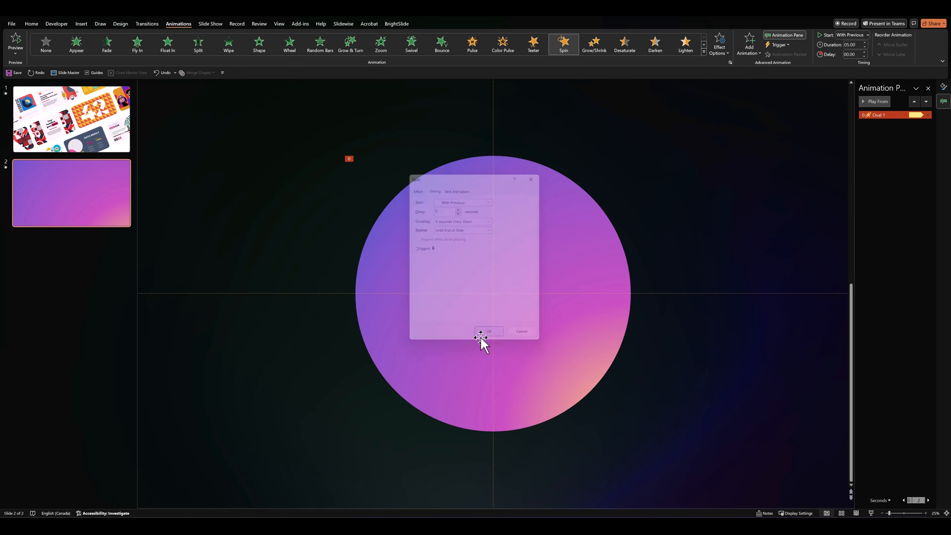
pyautogui.click(488, 331)
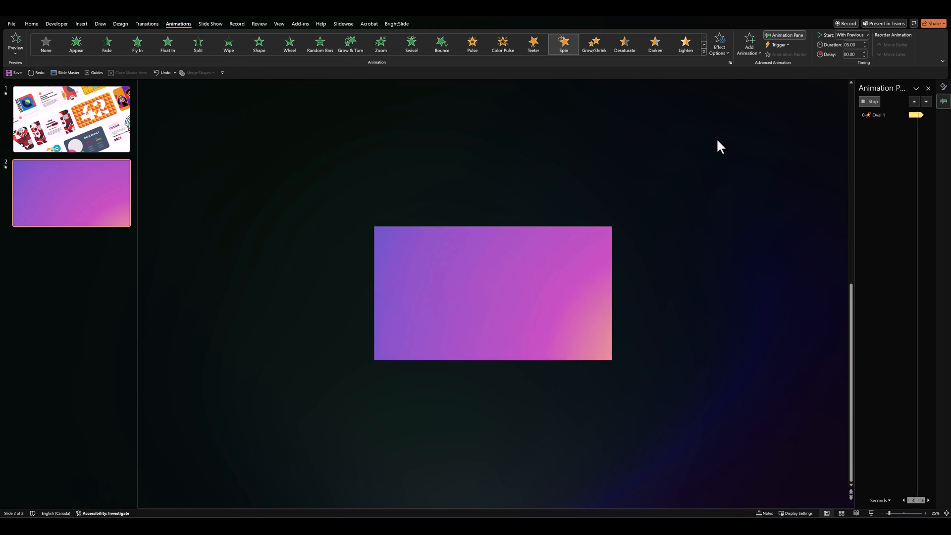
pyautogui.click(493, 293)
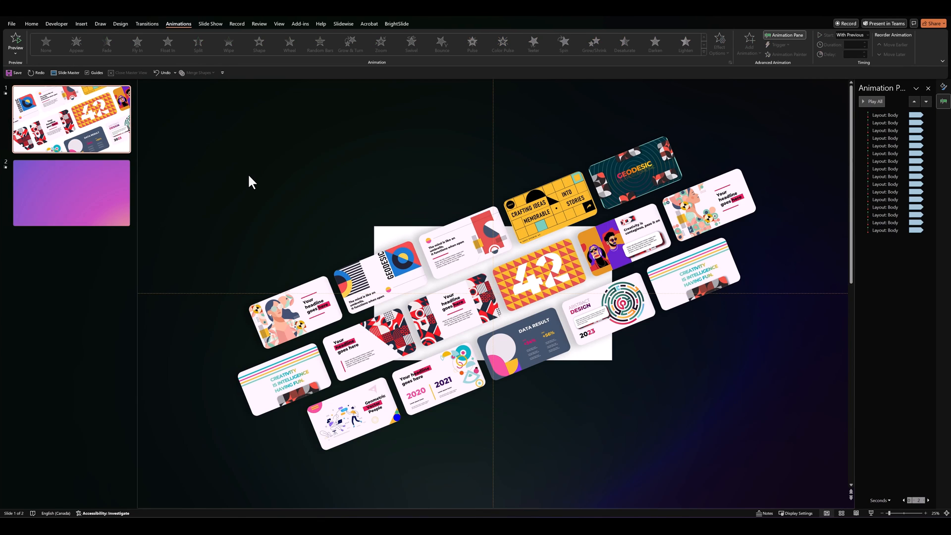
# Step: Send the pasted gradient circle to the back behind the tilted thumbnail rows
pyautogui.rightClick(491, 291)
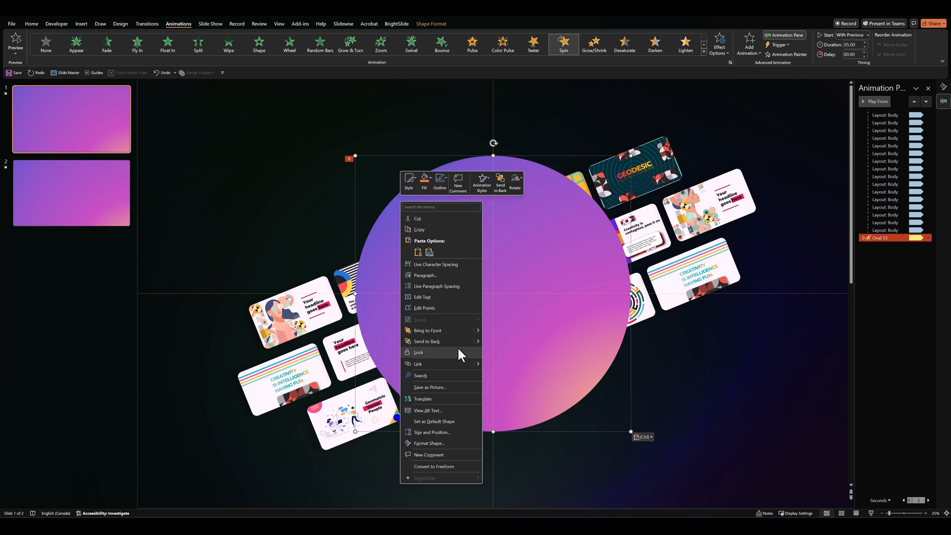
pyautogui.click(309, 229)
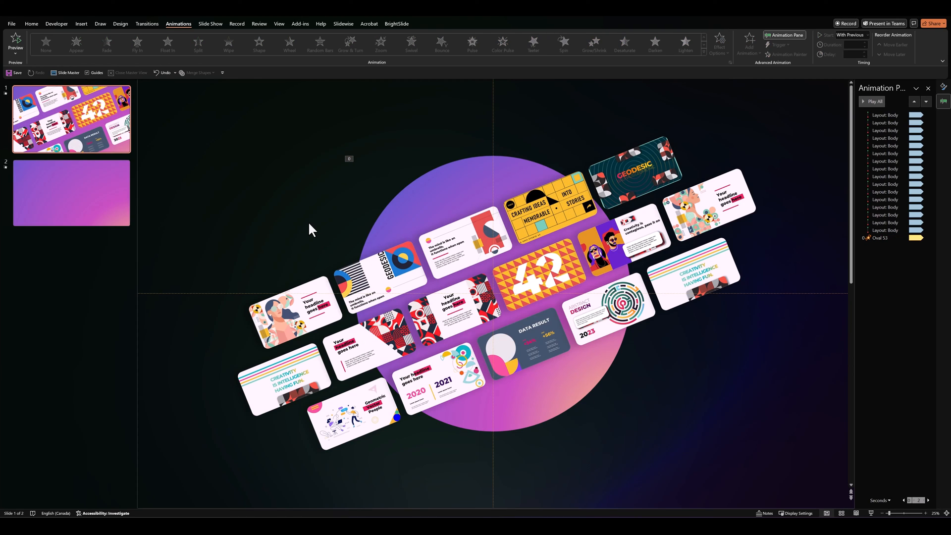